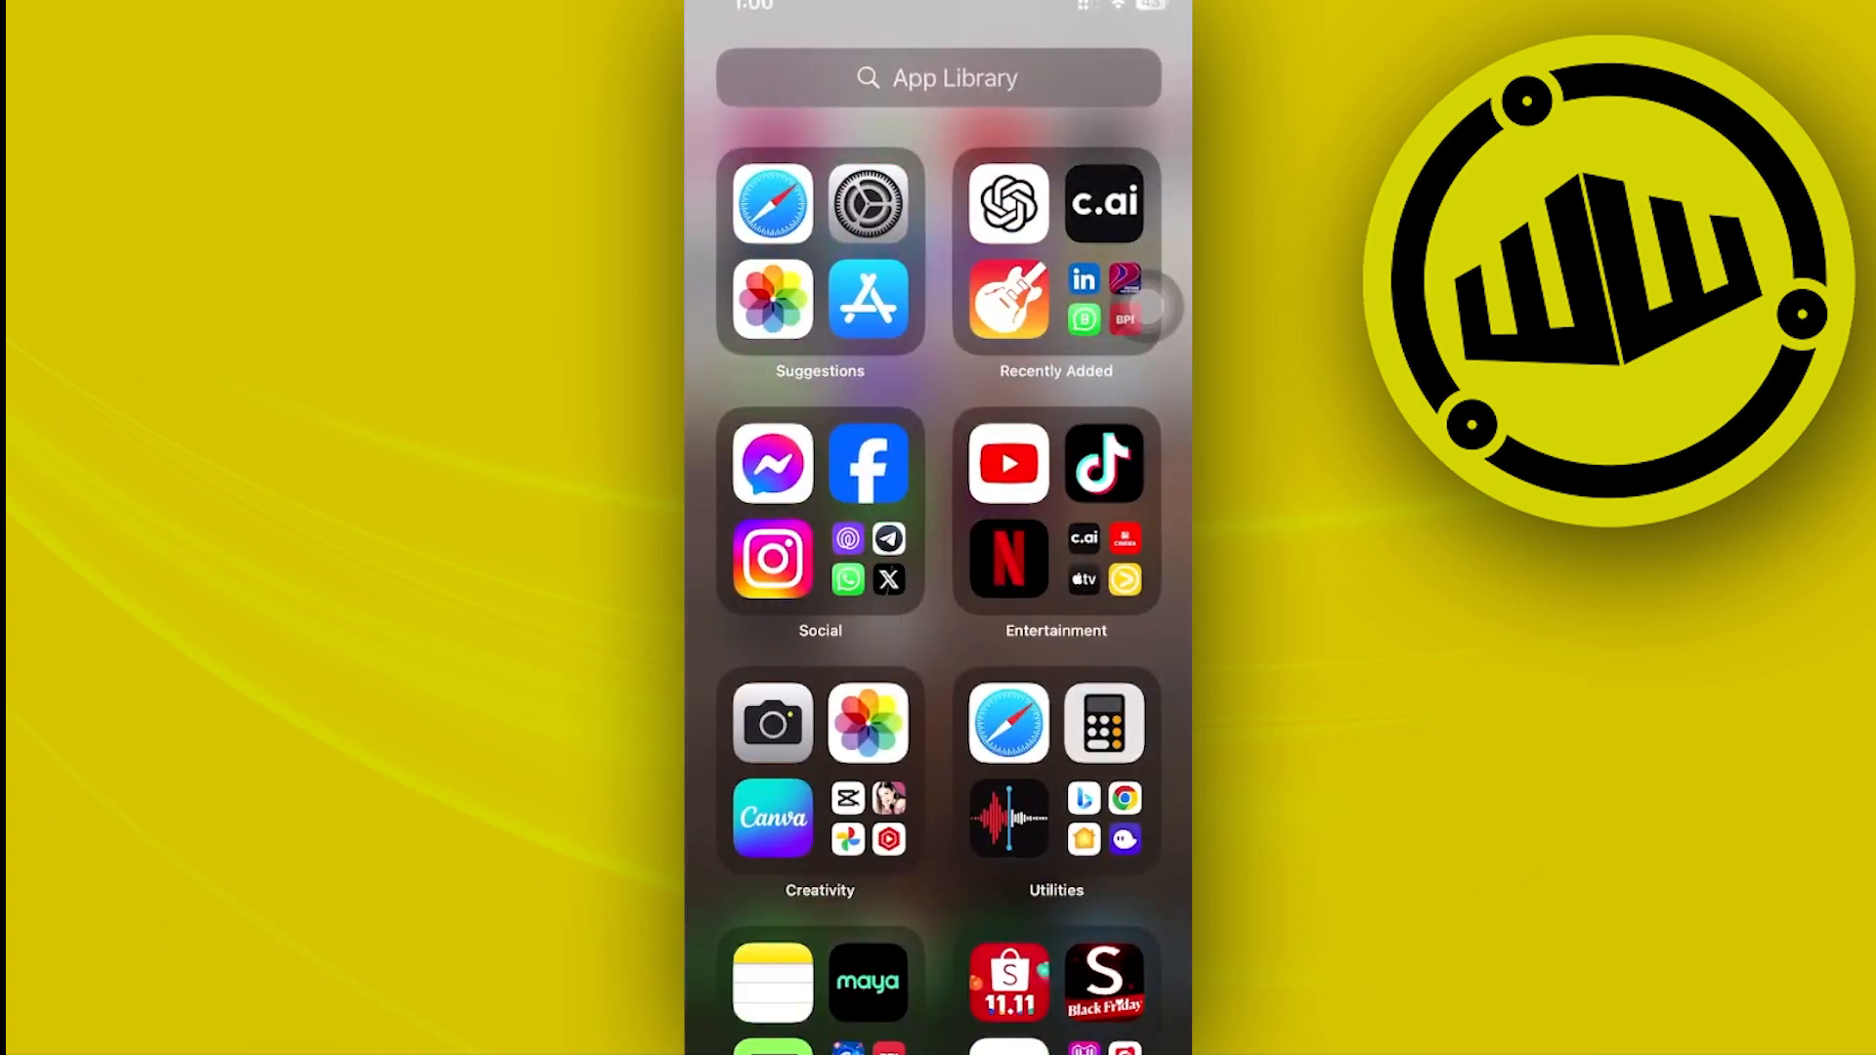
- Search the App Library for "Mu" and launch the Music app
{"action": "type", "text": "Mu"}
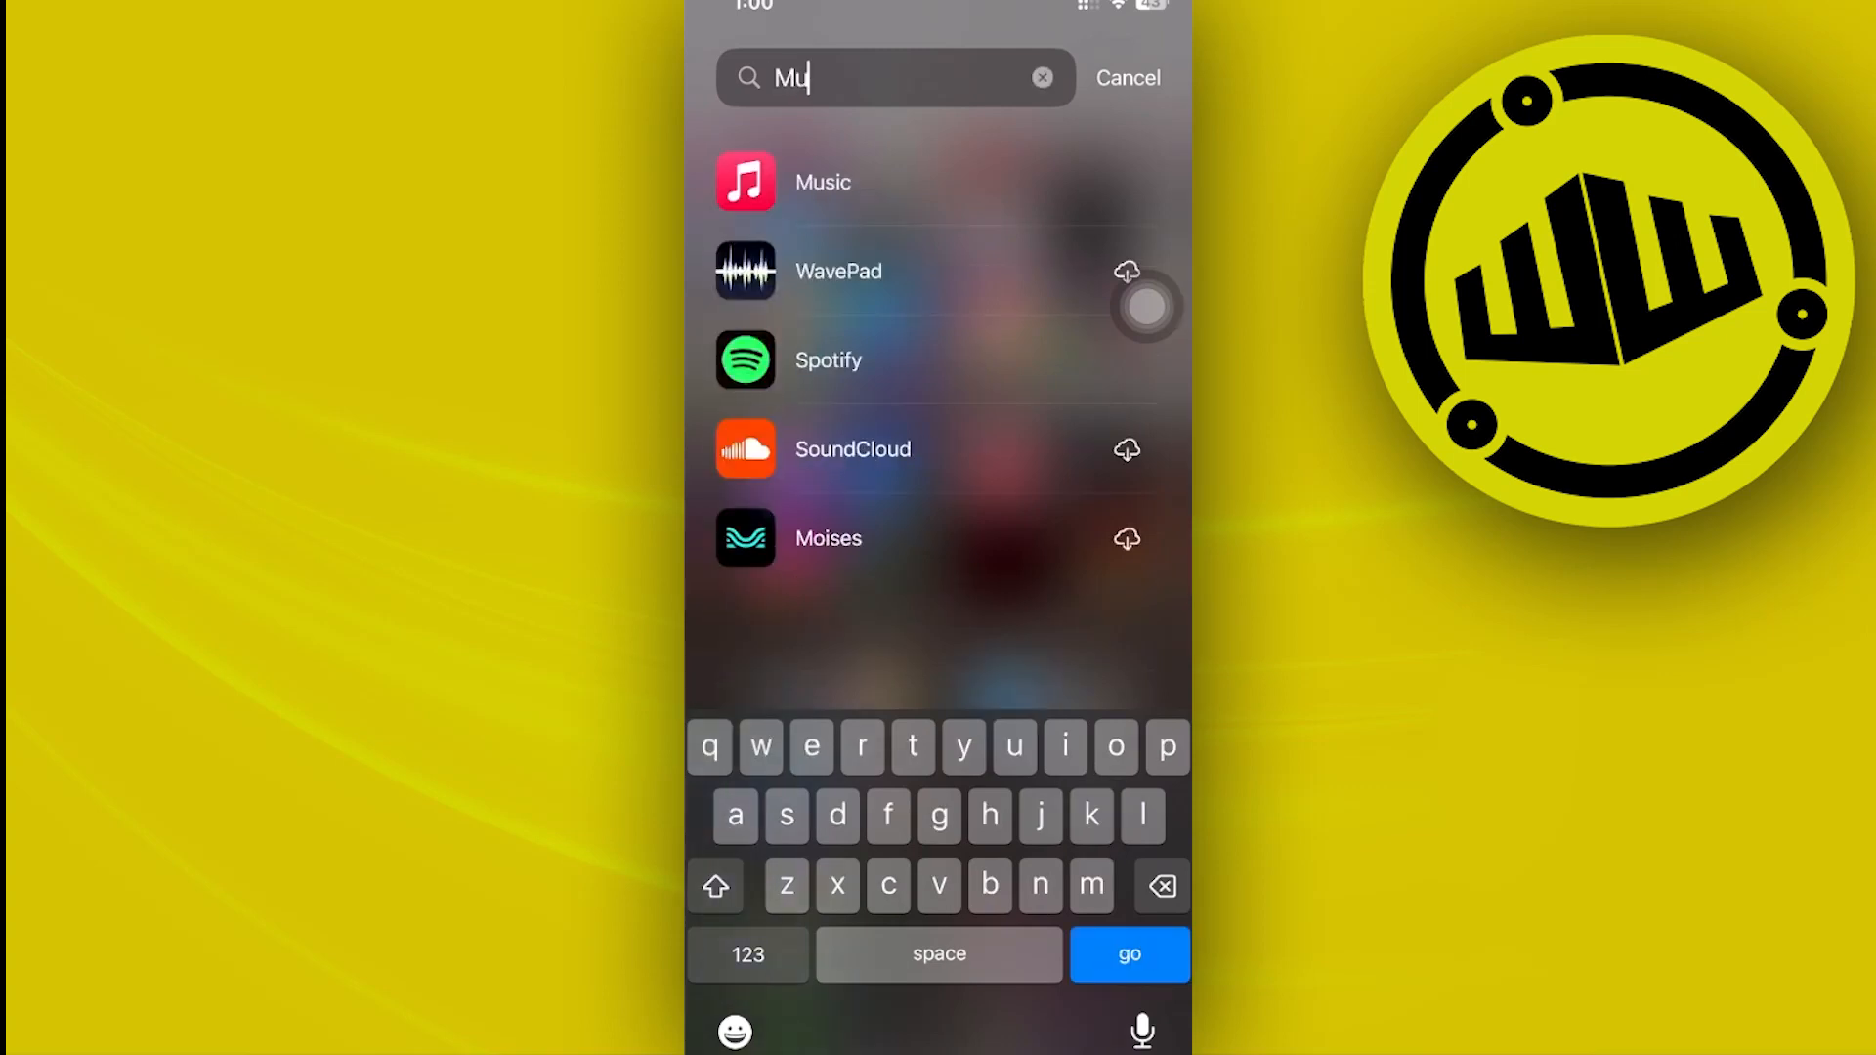
{"action": "left_click", "coordinate": [823, 182]}
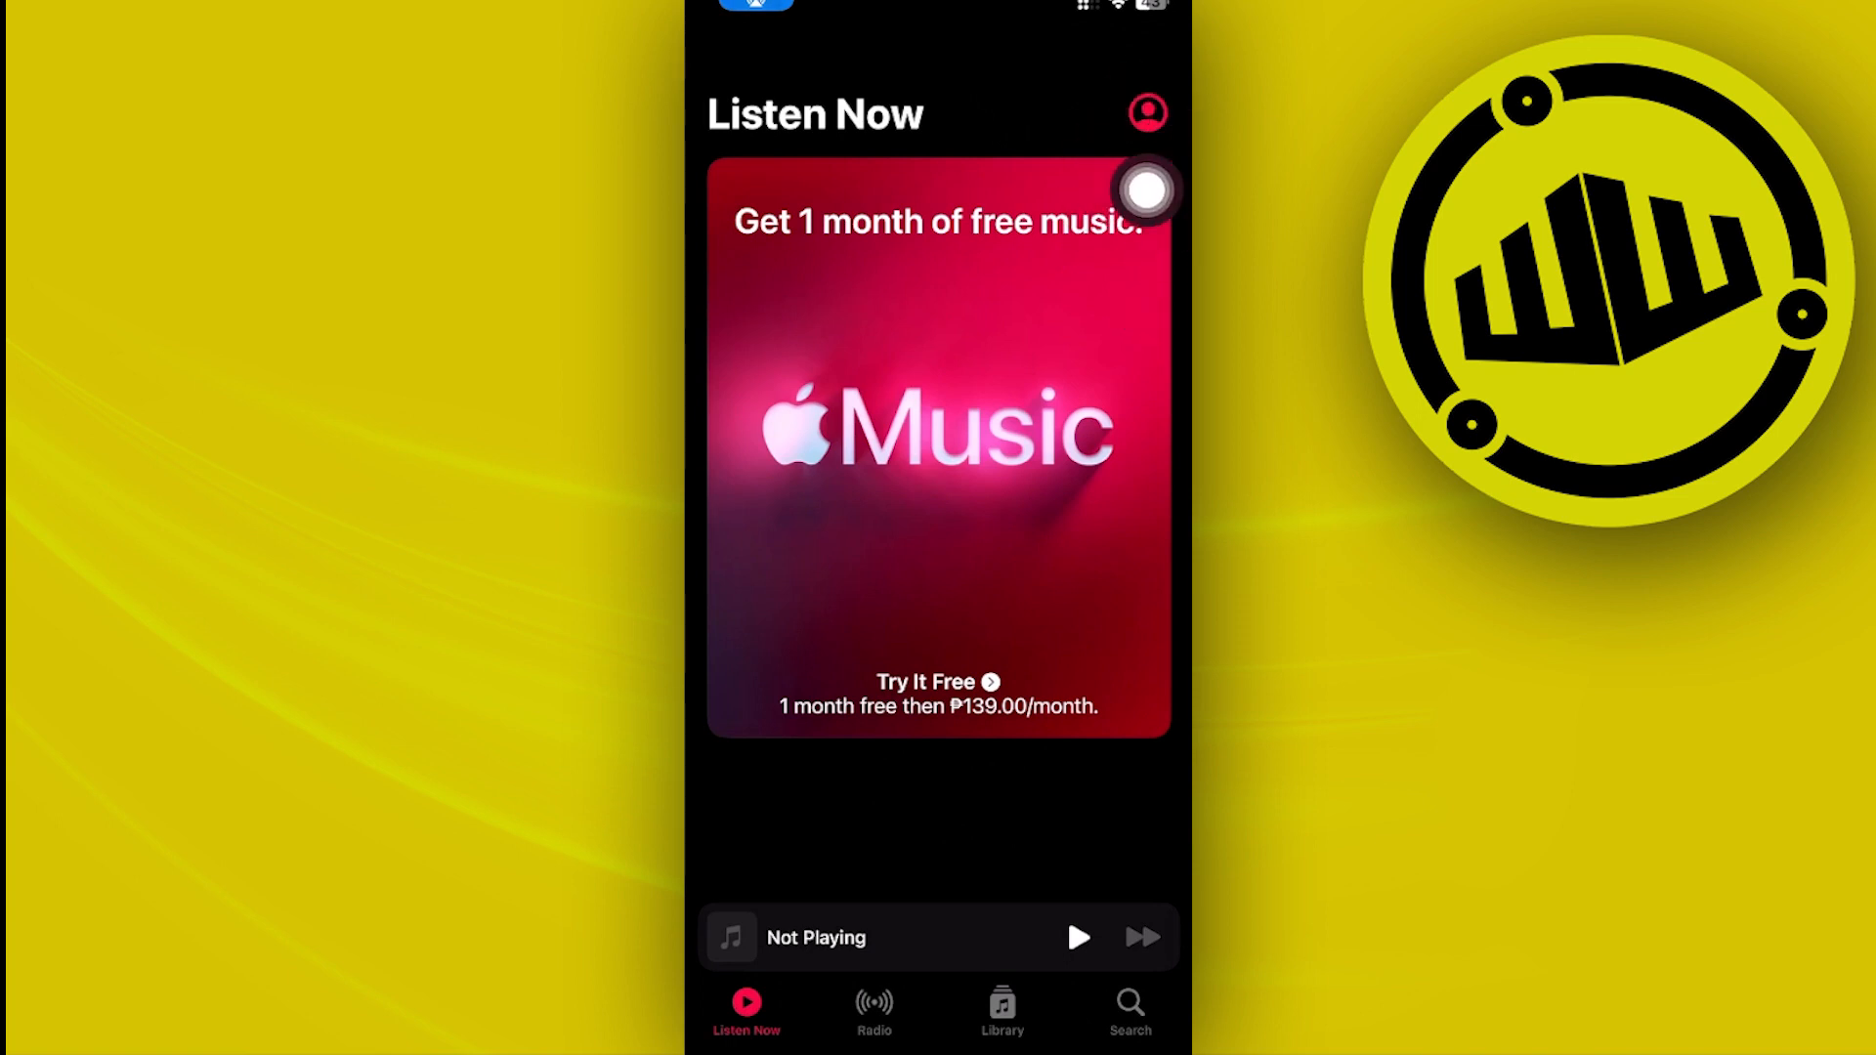
- From the profile, enter Account Settings, review the Subscriptions list, and return
{"action": "left_click", "coordinate": [1147, 114]}
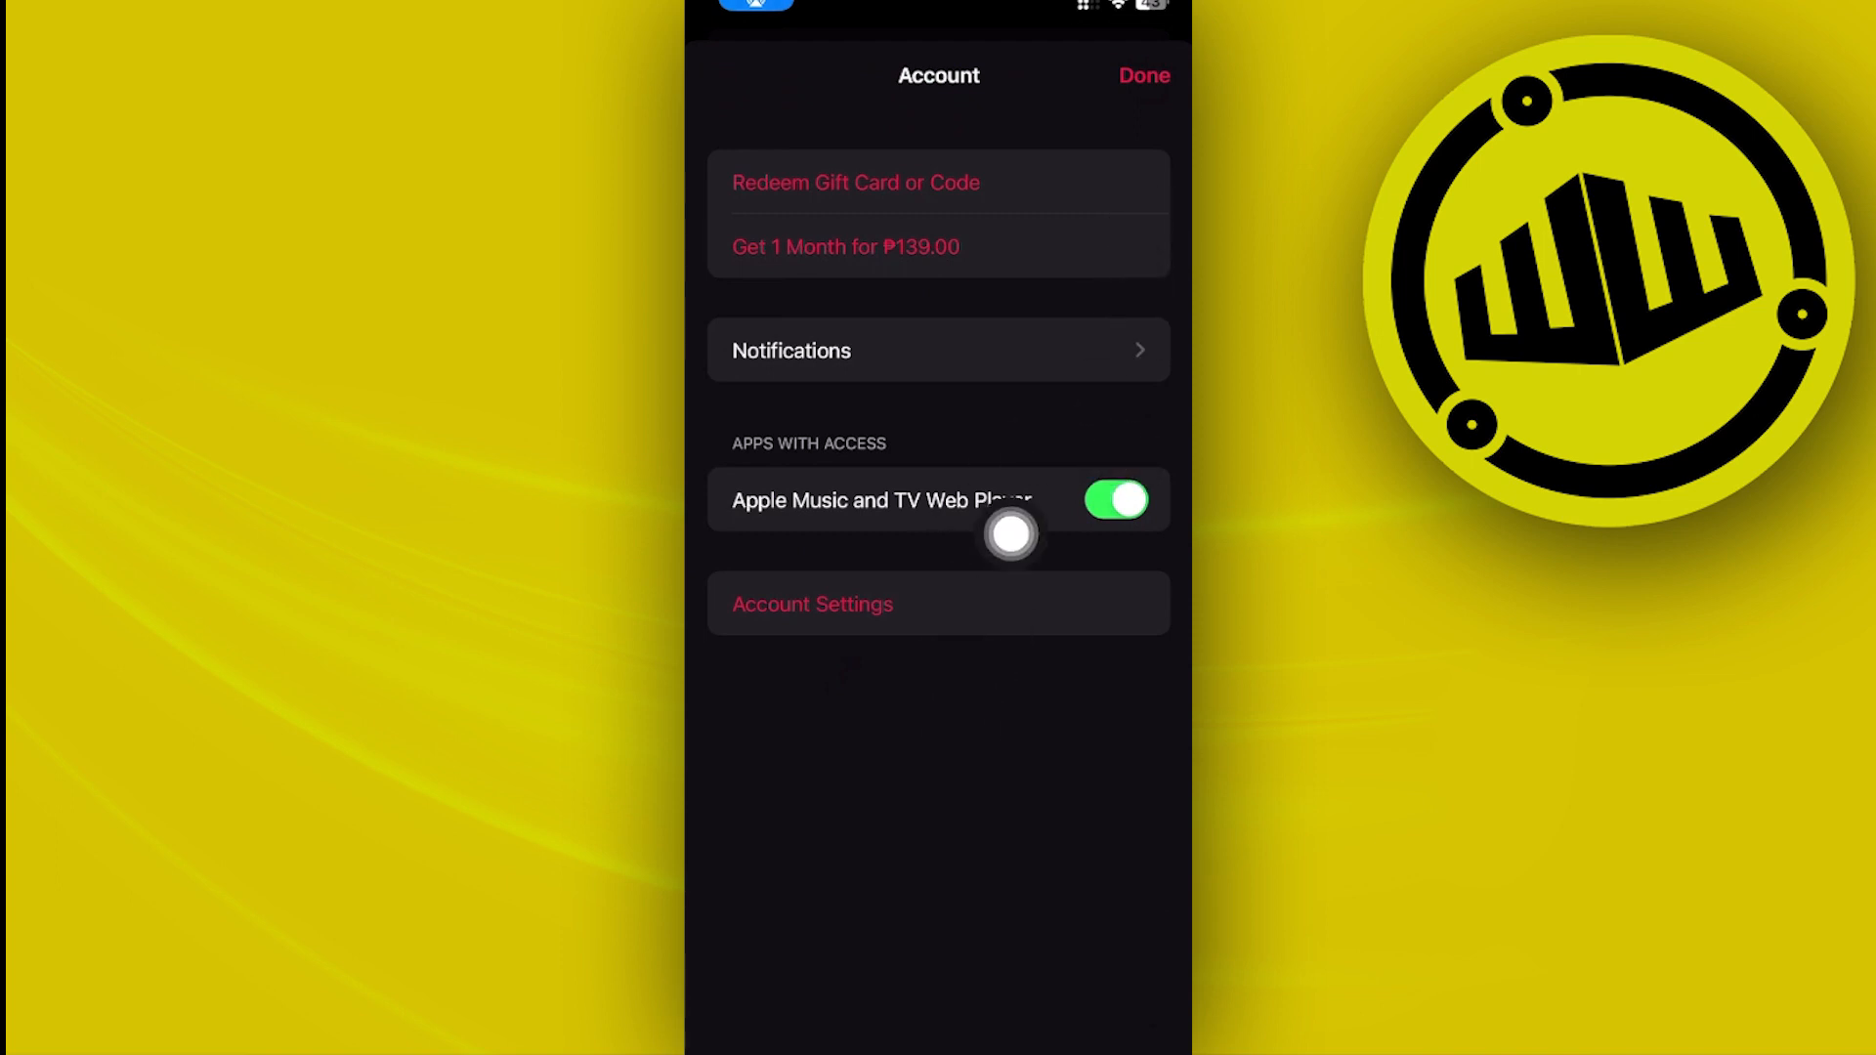
{"action": "left_click", "coordinate": [813, 604]}
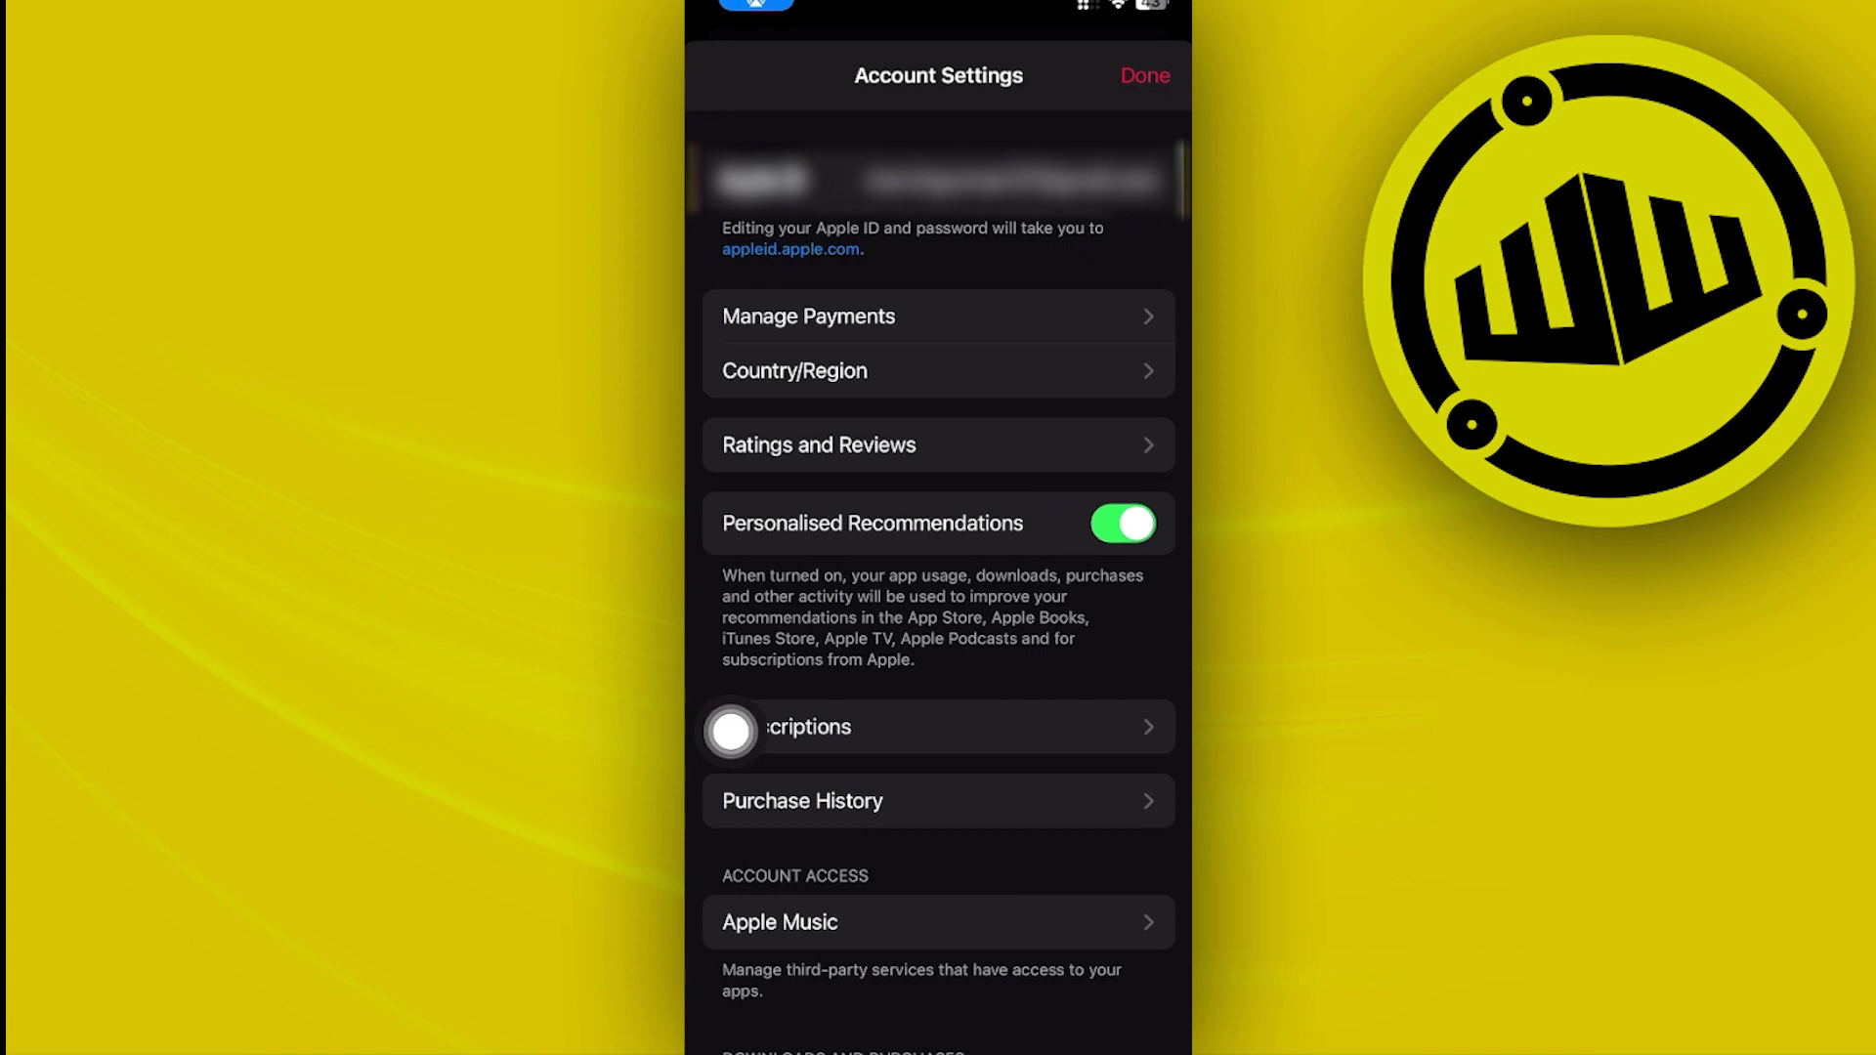
{"action": "scroll", "scroll_direction": "down", "scroll_amount": 3}
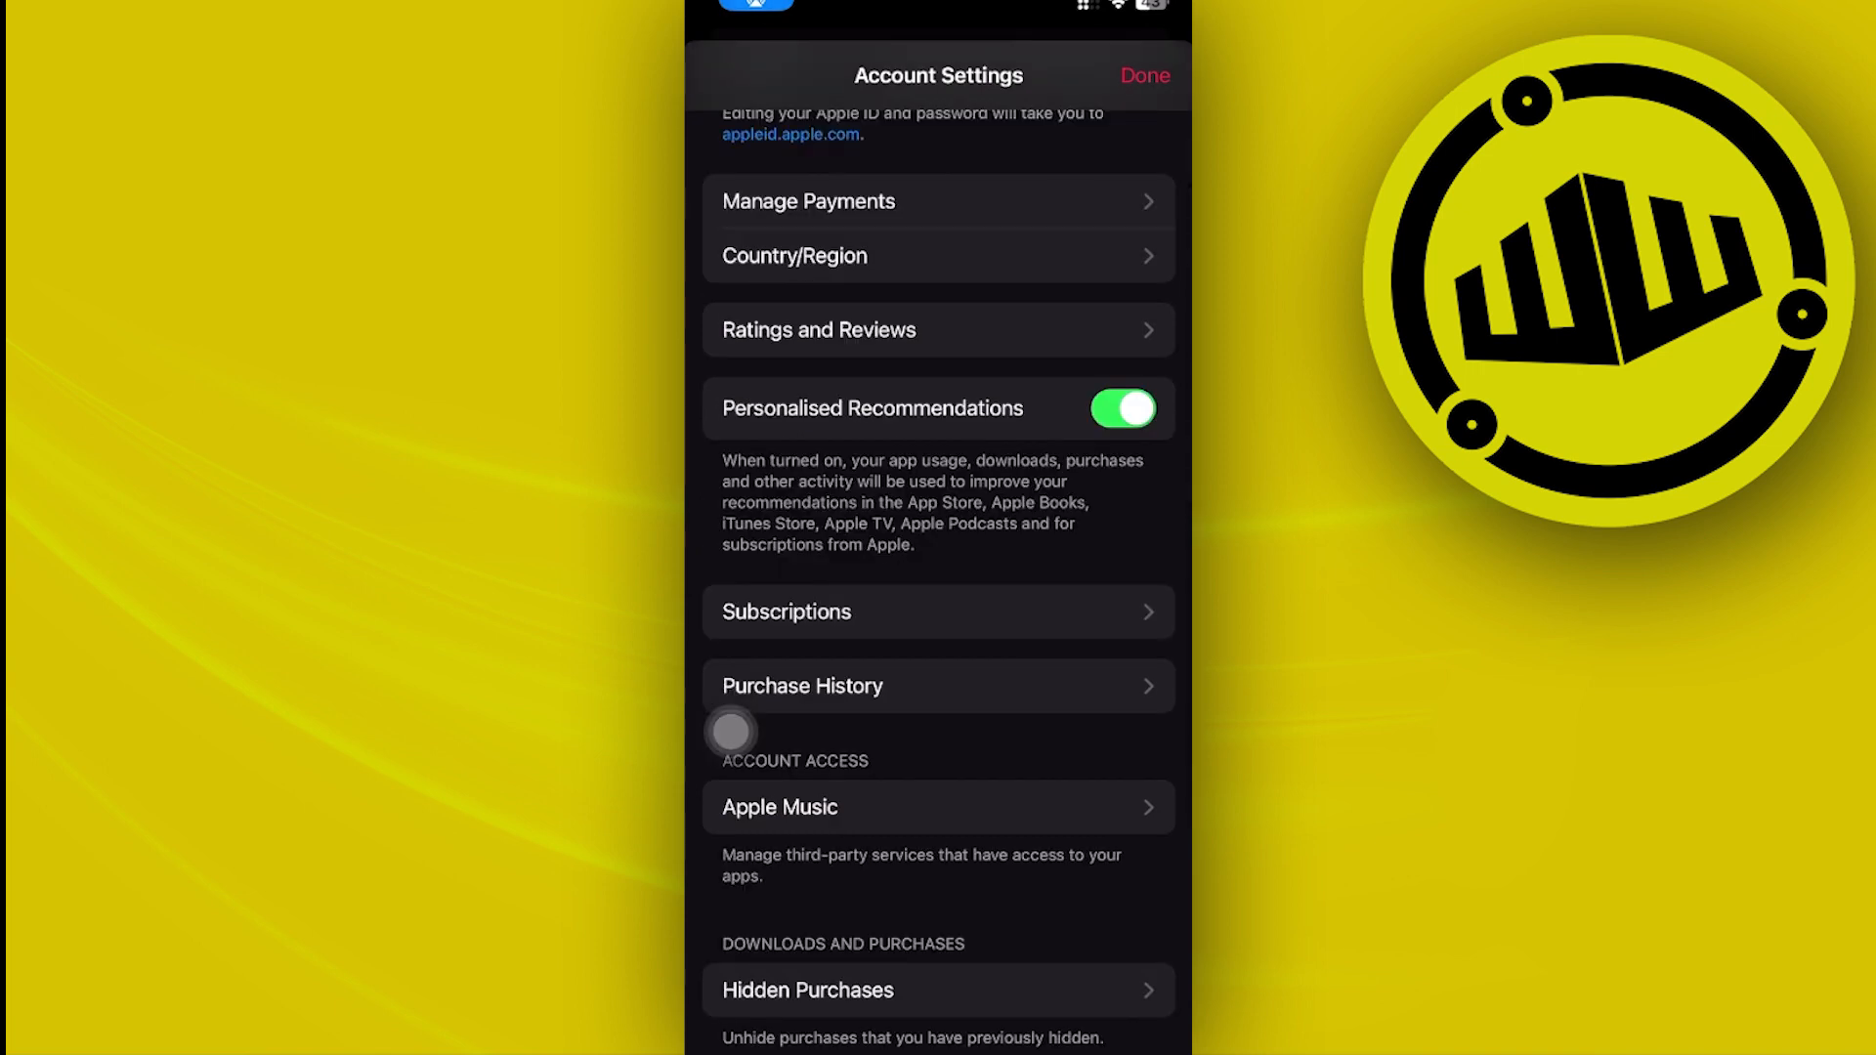
{"action": "left_click", "coordinate": [786, 612]}
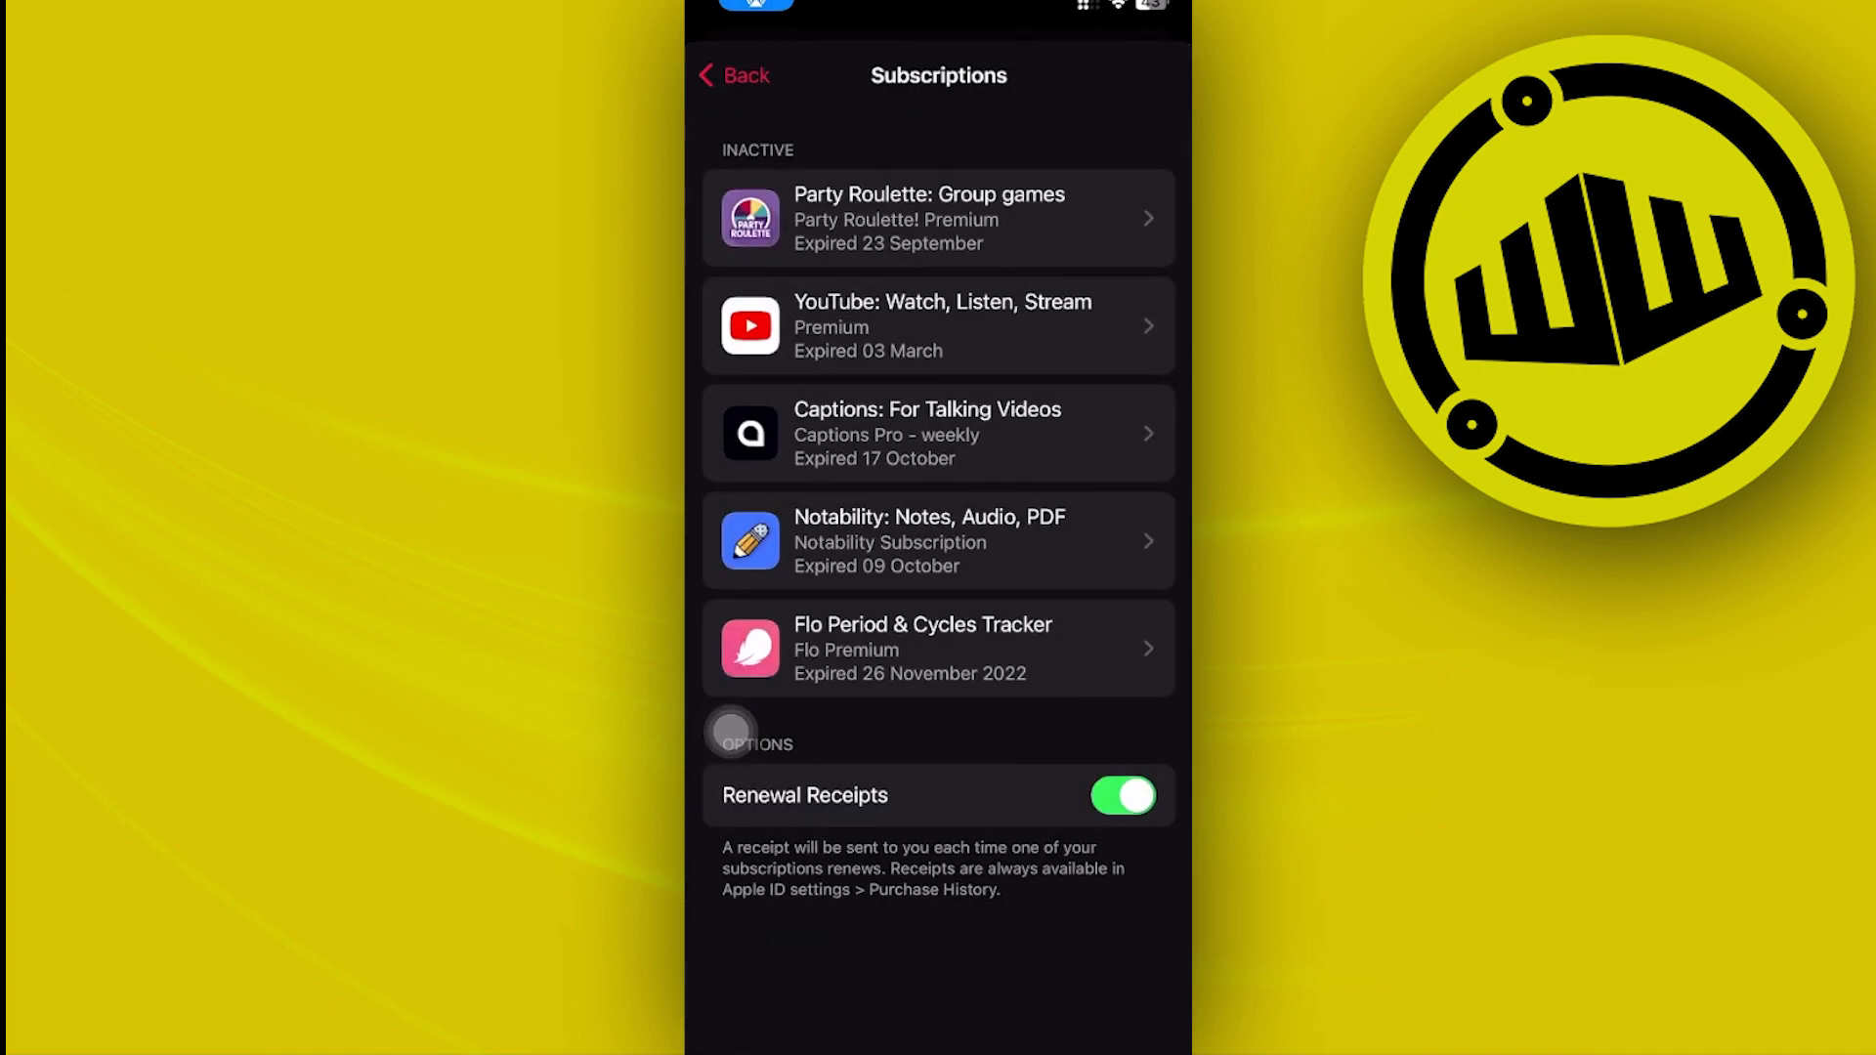
{"action": "left_click", "coordinate": [731, 77]}
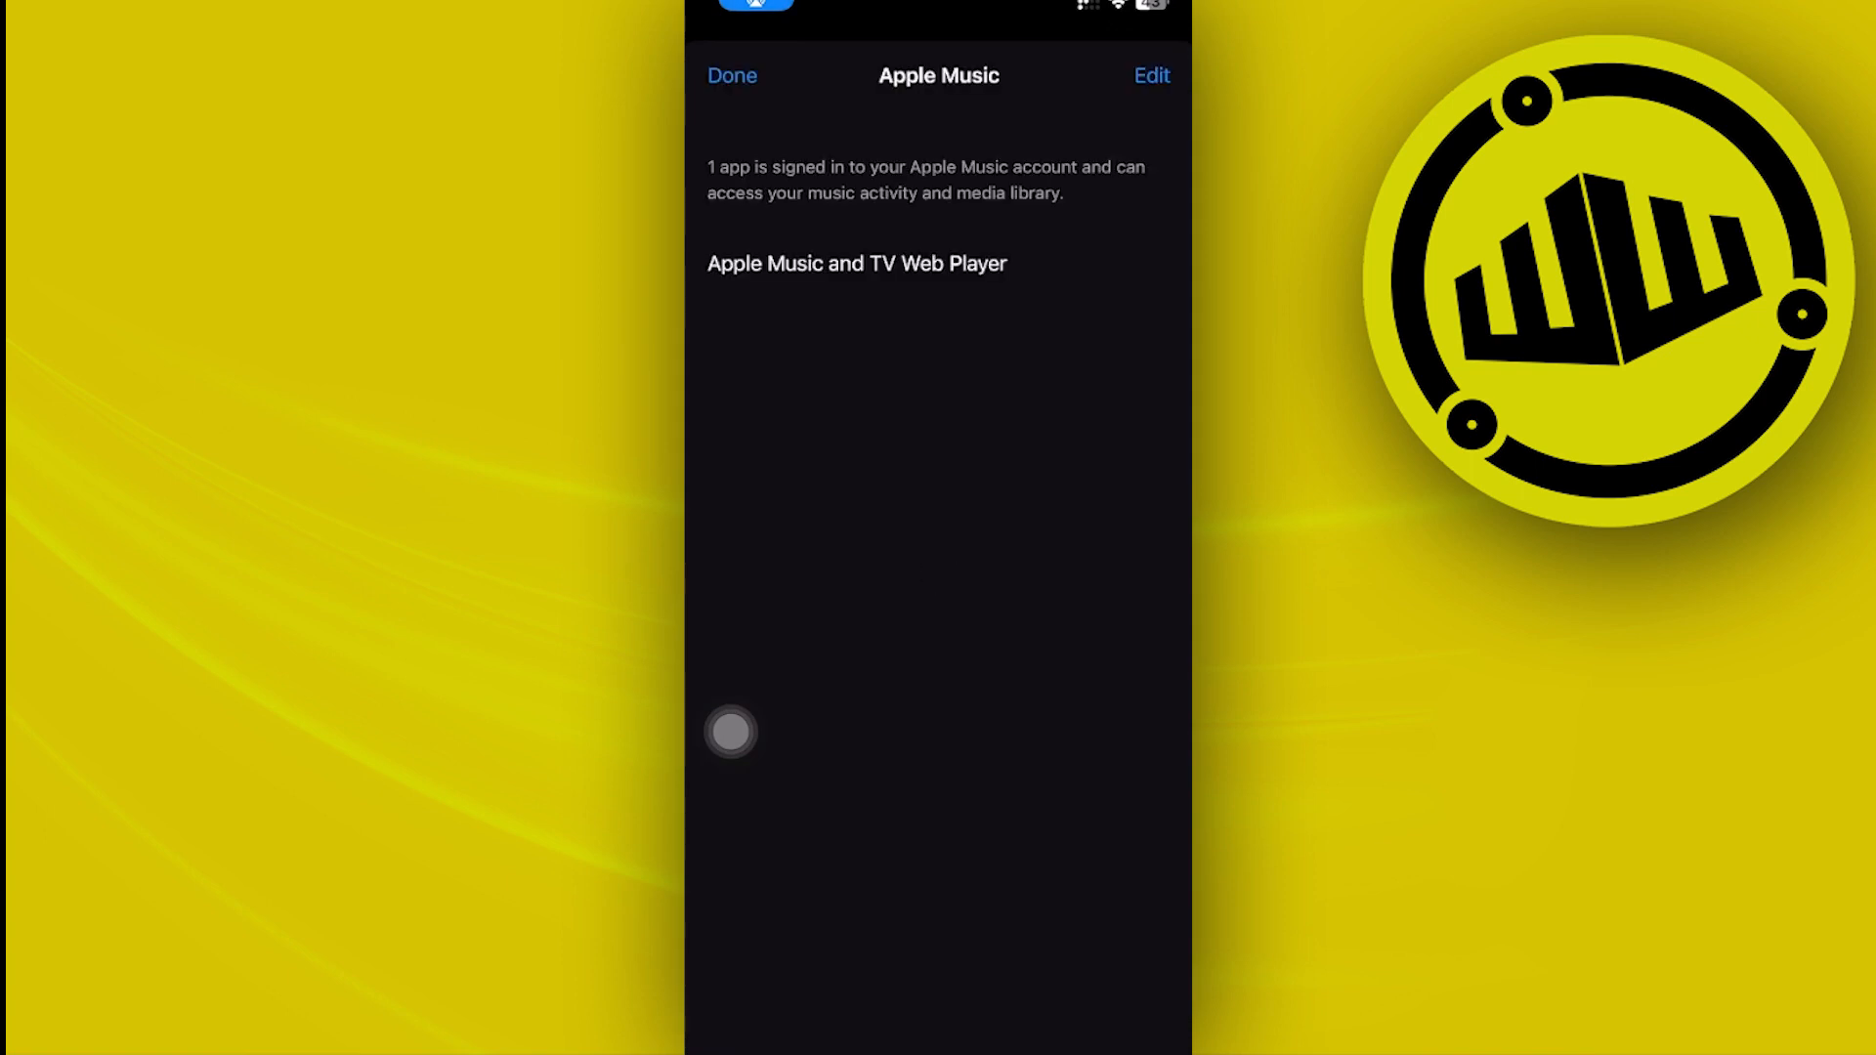
- Dismiss the Apple Music access page and the Account sheet to land back on Listen Now
{"action": "left_click", "coordinate": [731, 76]}
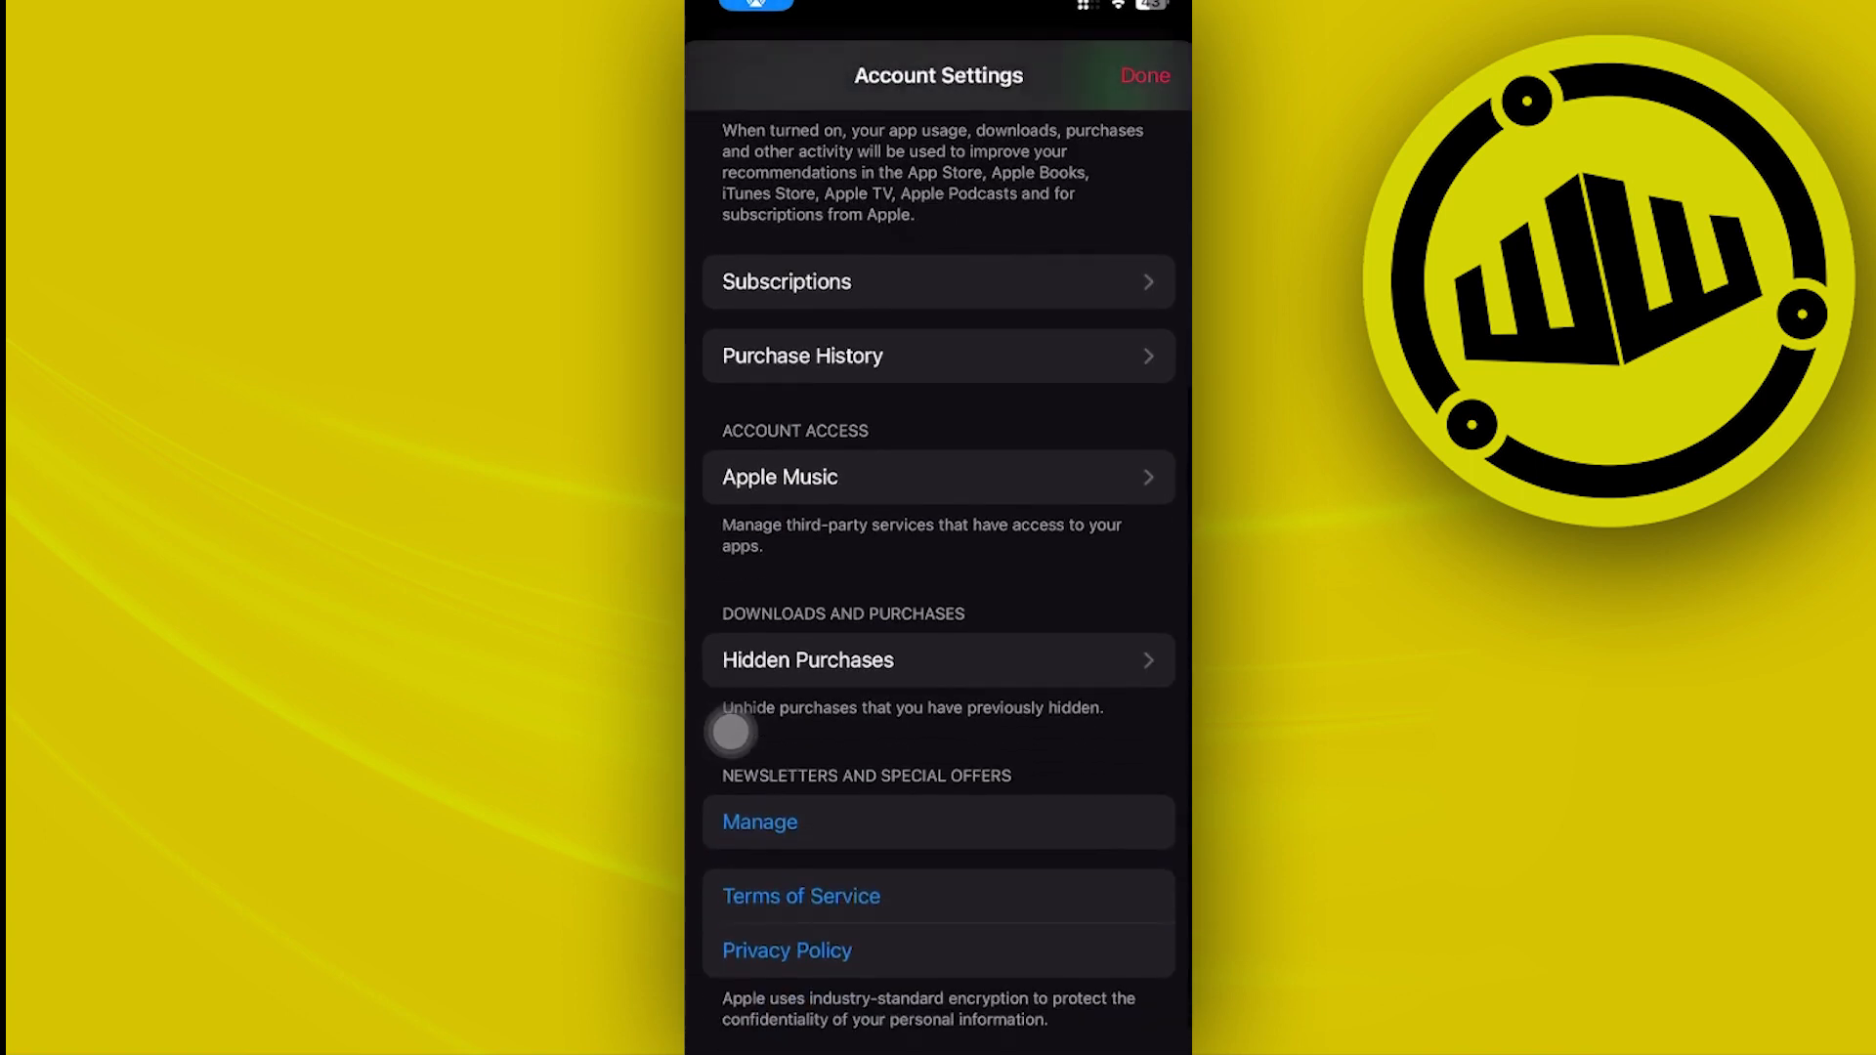
{"action": "scroll", "scroll_direction": "down", "scroll_amount": 3}
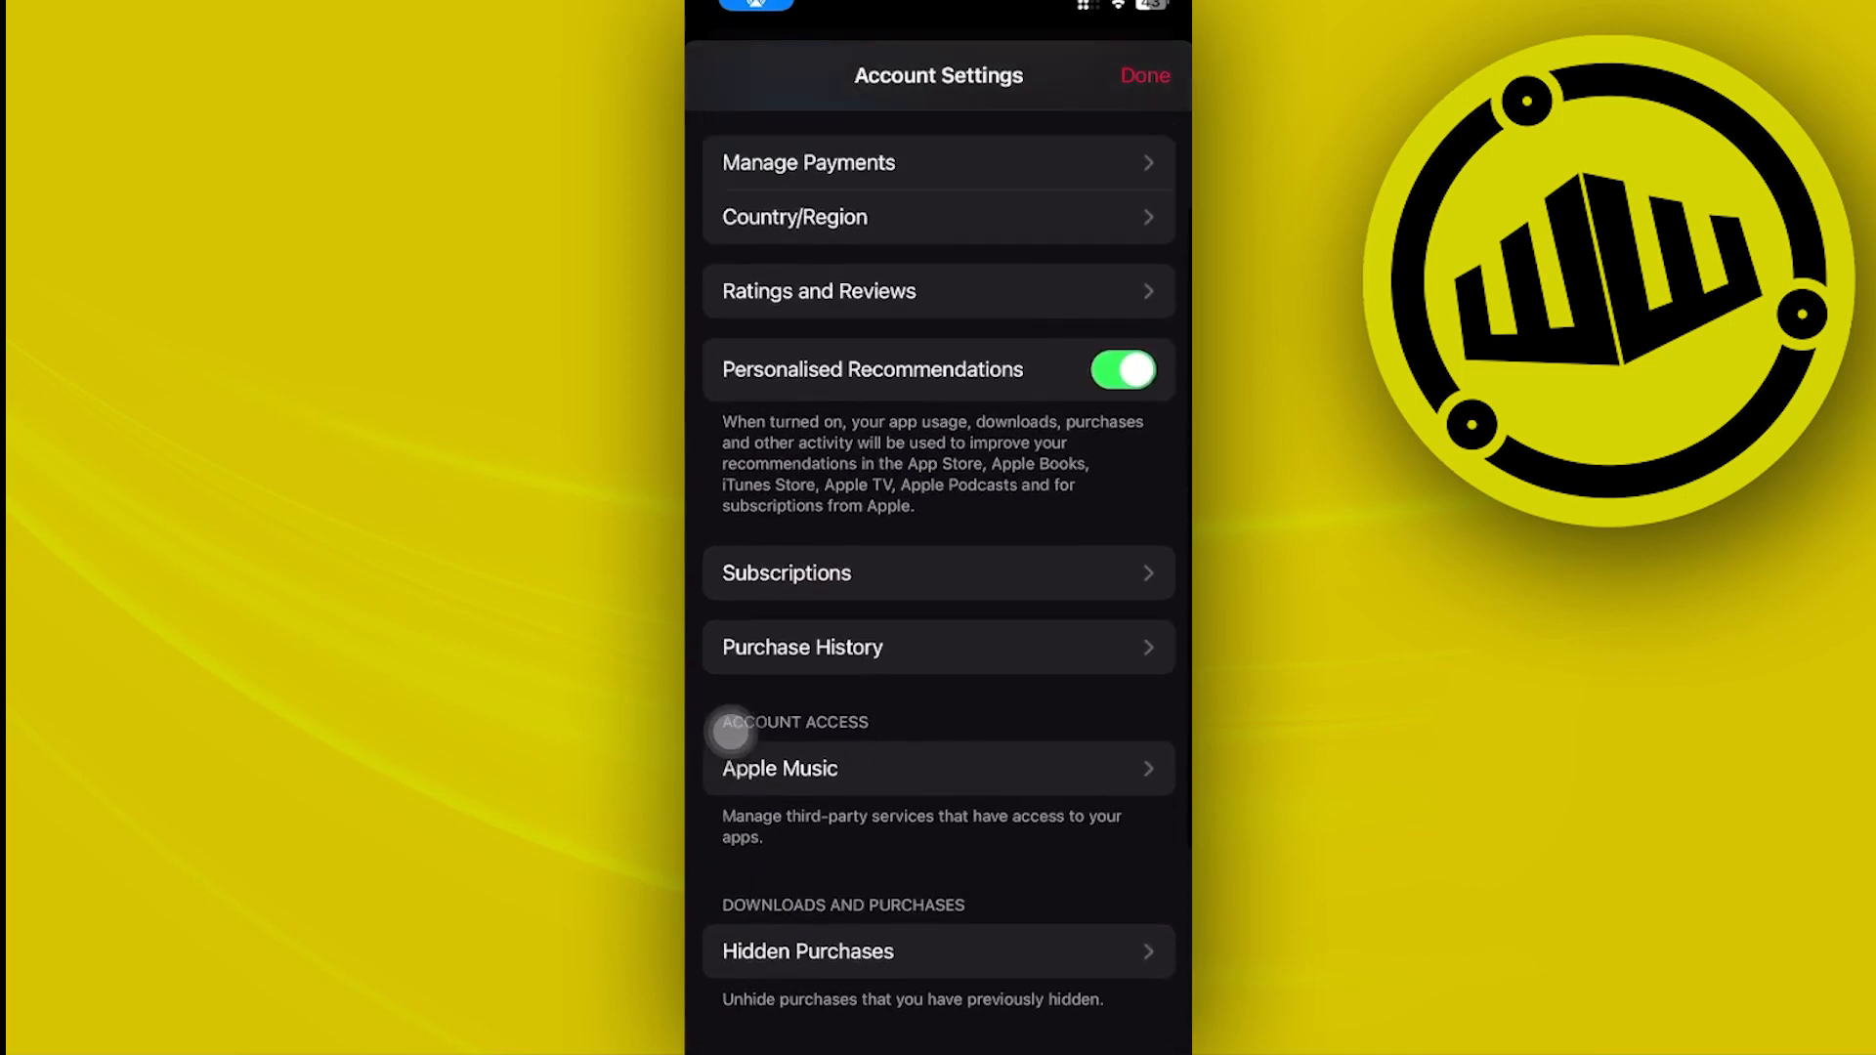
{"action": "scroll", "scroll_direction": "down", "scroll_amount": 3}
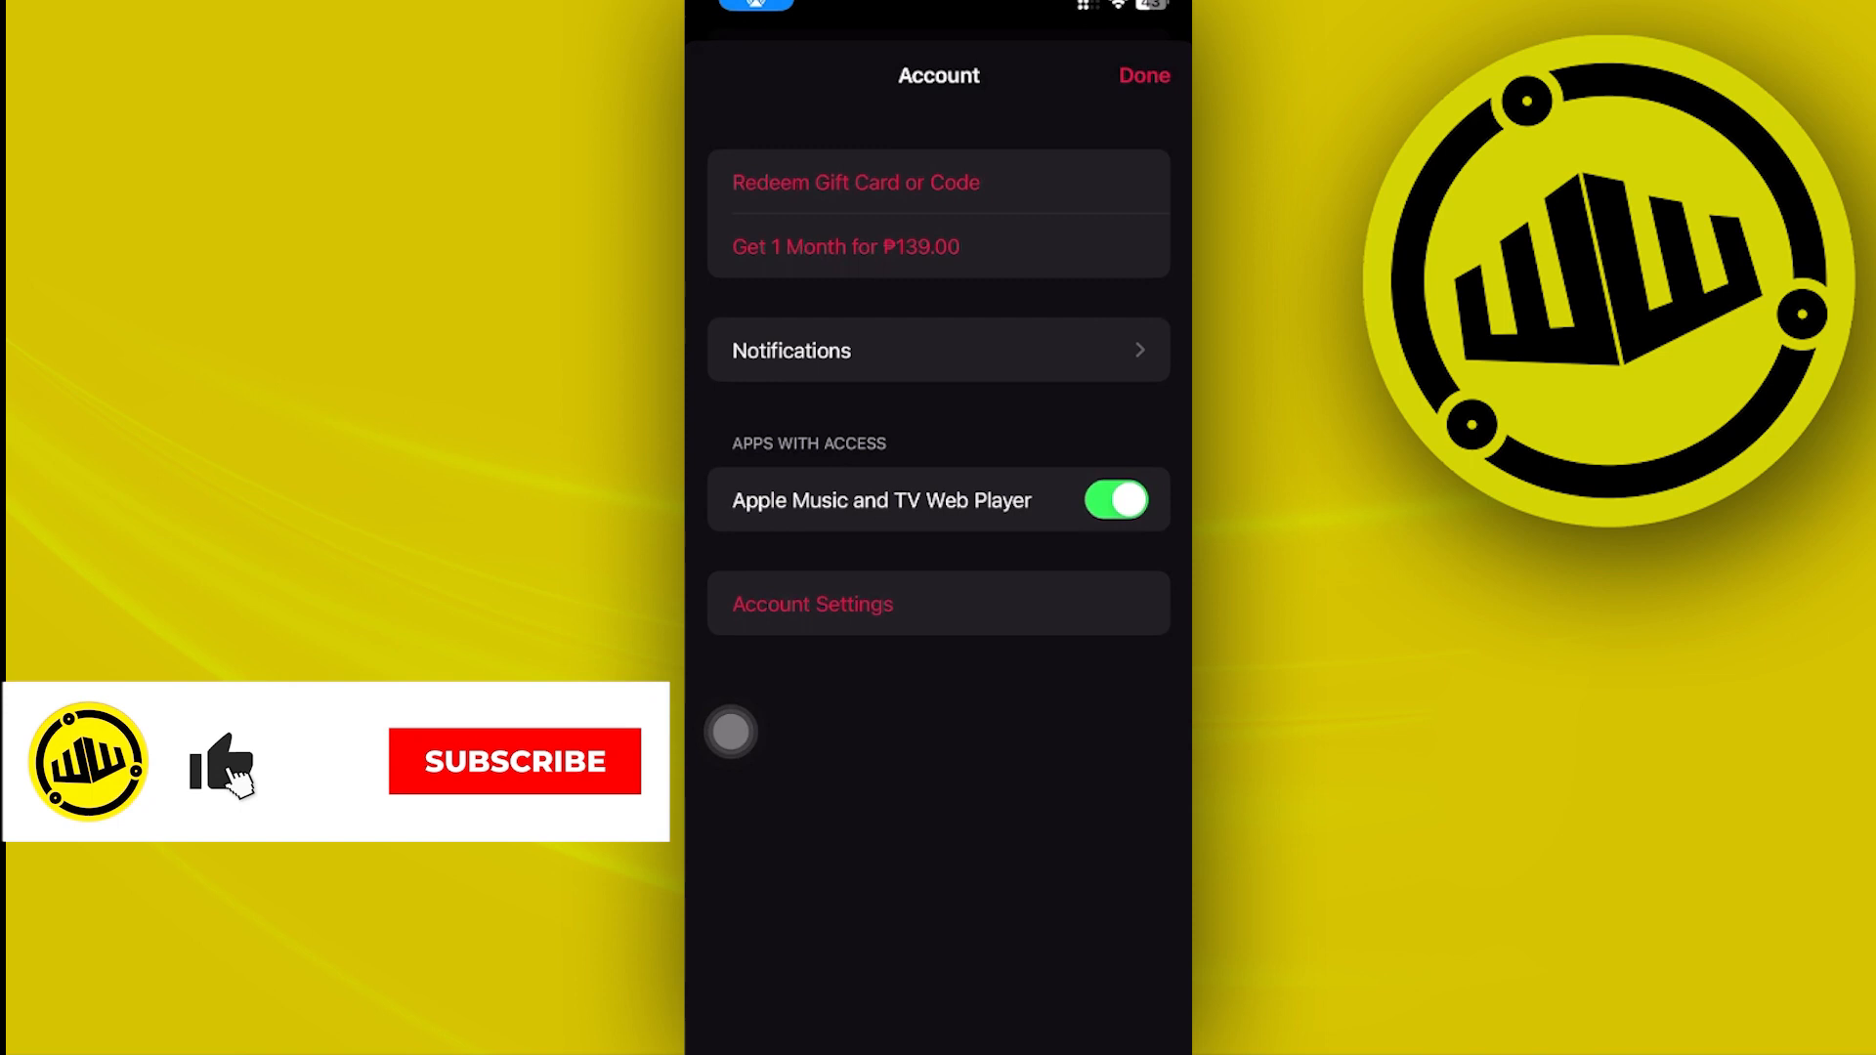
{"action": "left_click", "coordinate": [514, 762]}
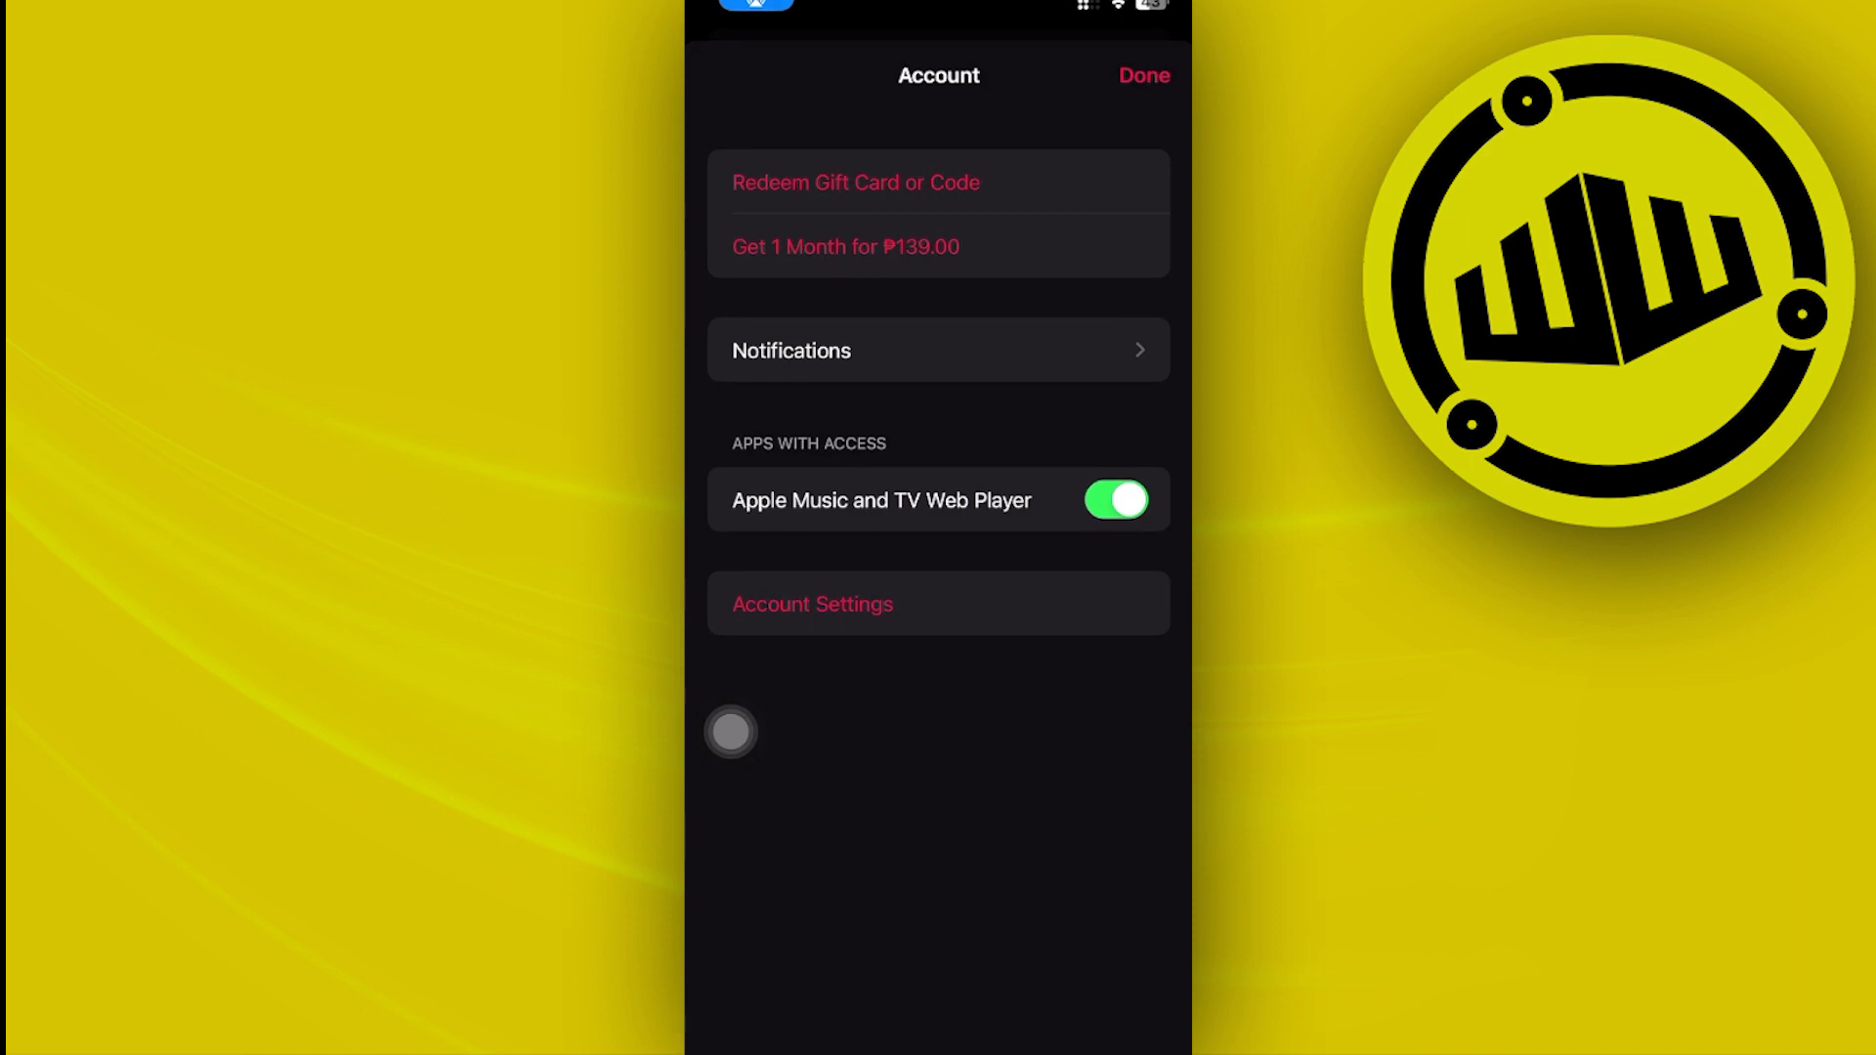
{"action": "left_click", "coordinate": [1142, 74]}
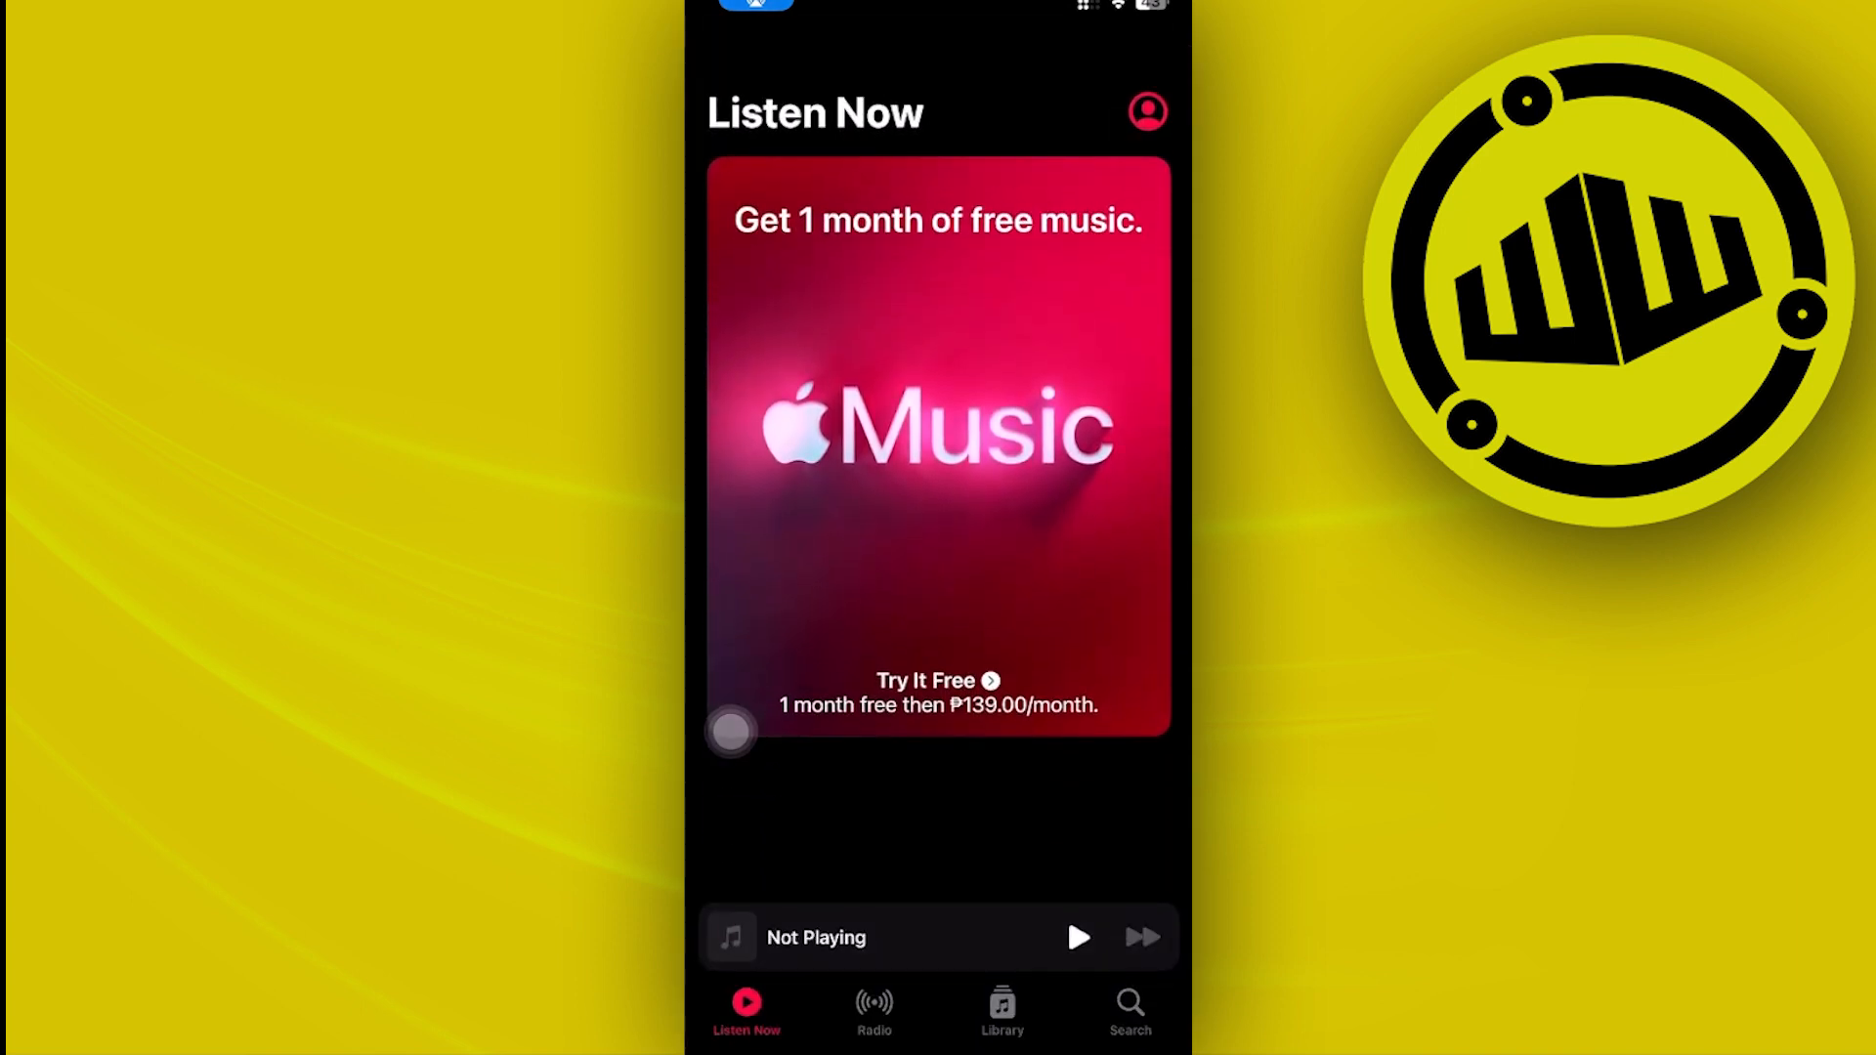
- In Library, review the category checklist including Playlists and finish editing
{"action": "left_click", "coordinate": [1001, 1009]}
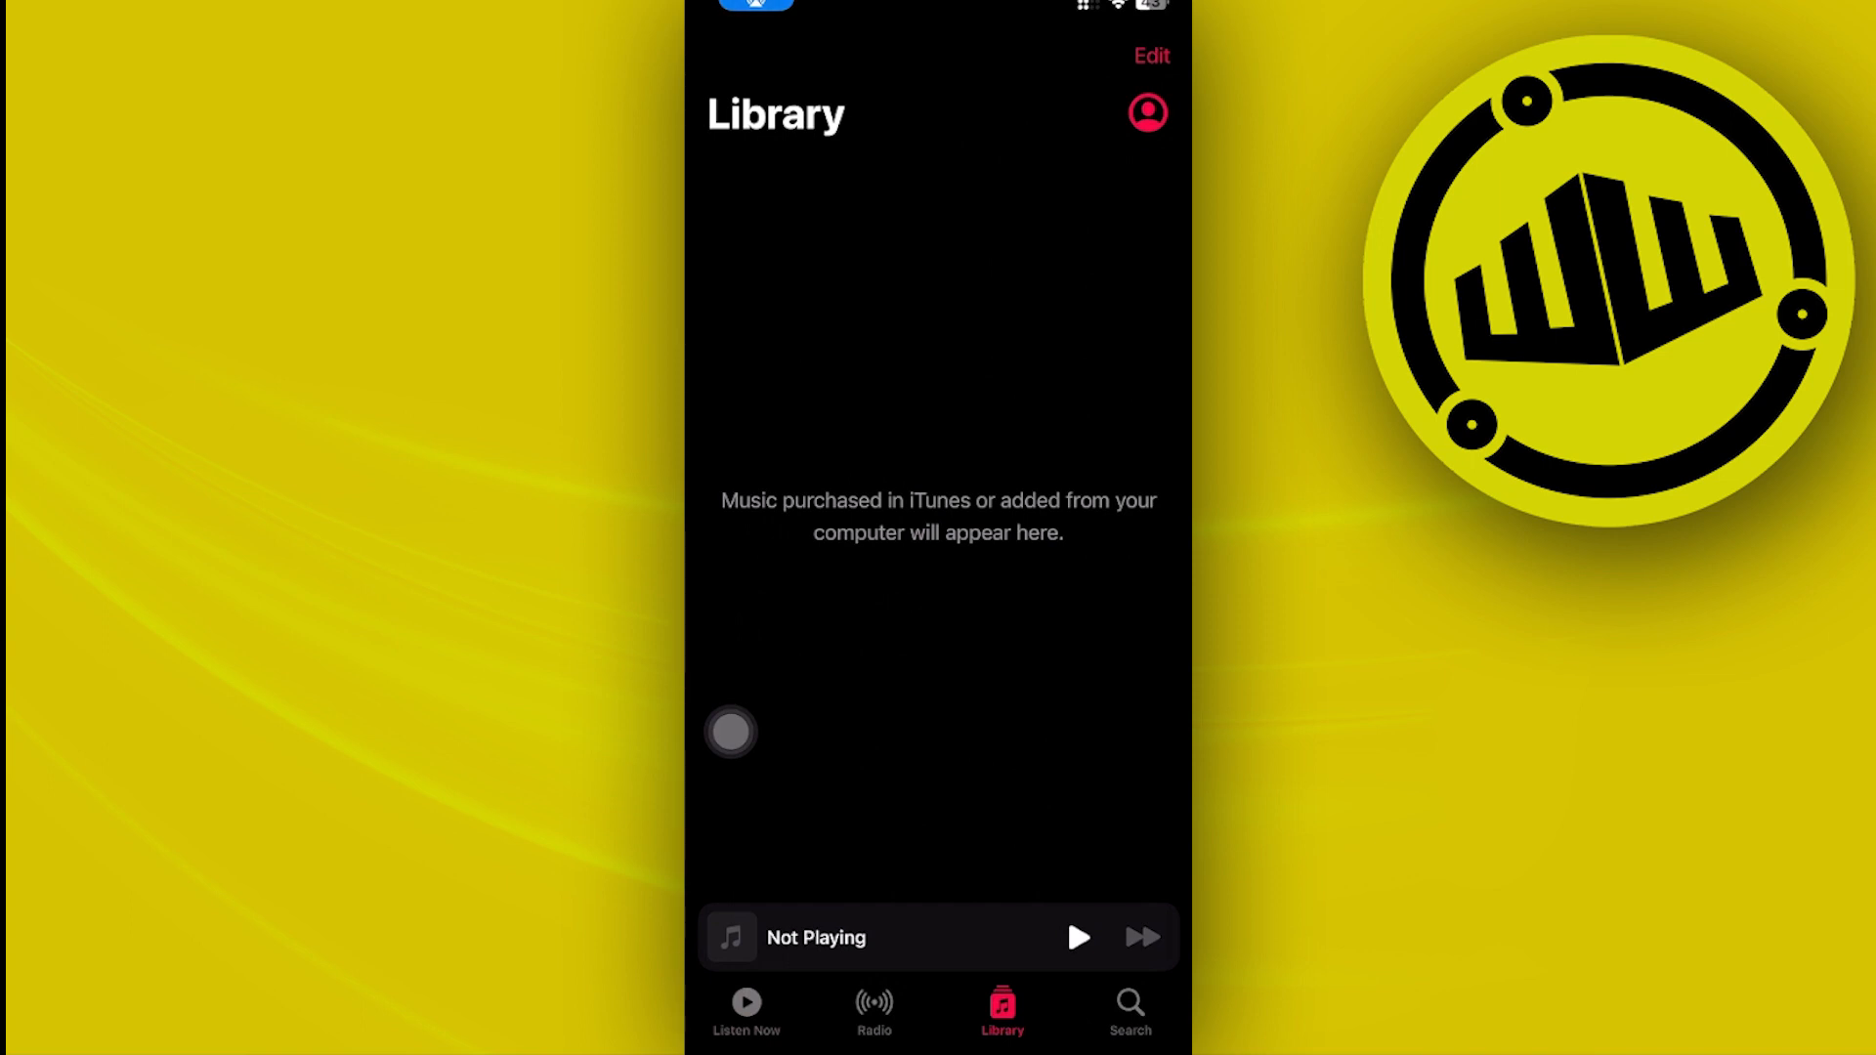
{"action": "left_click", "coordinate": [1149, 55]}
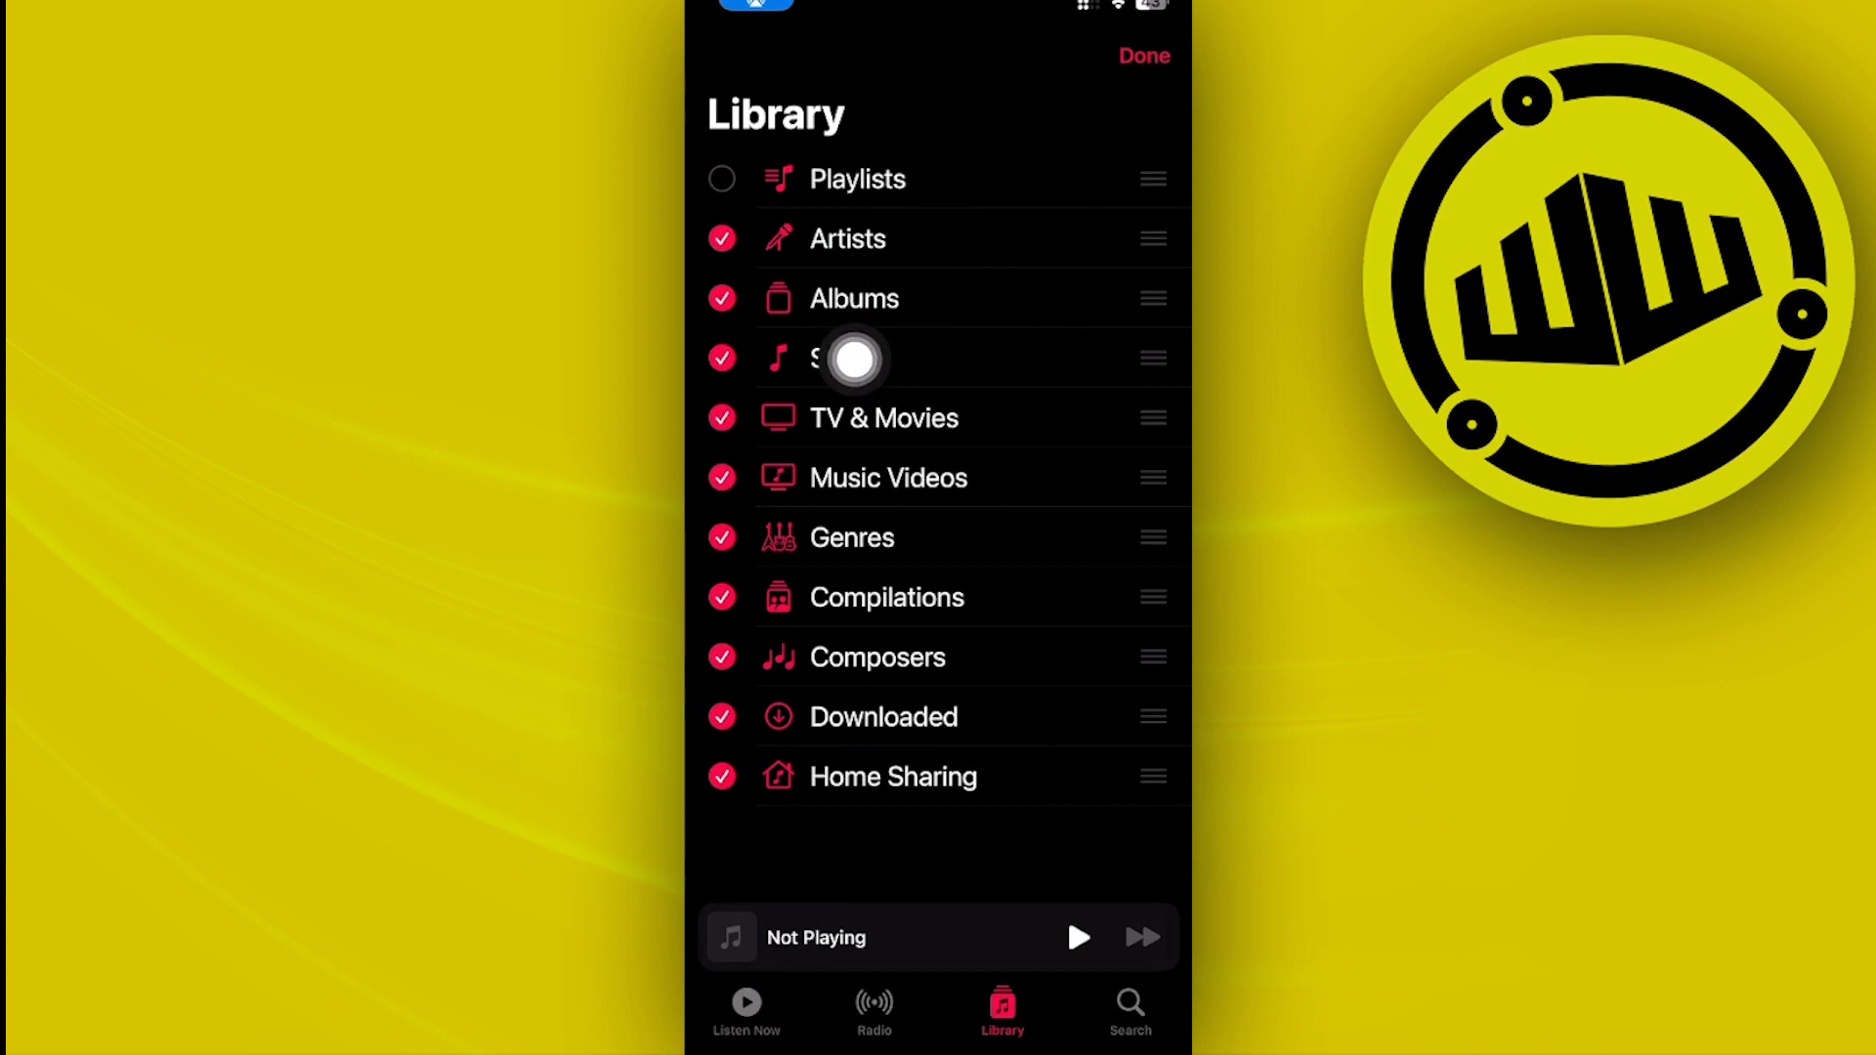
{"action": "left_click", "coordinate": [1140, 54]}
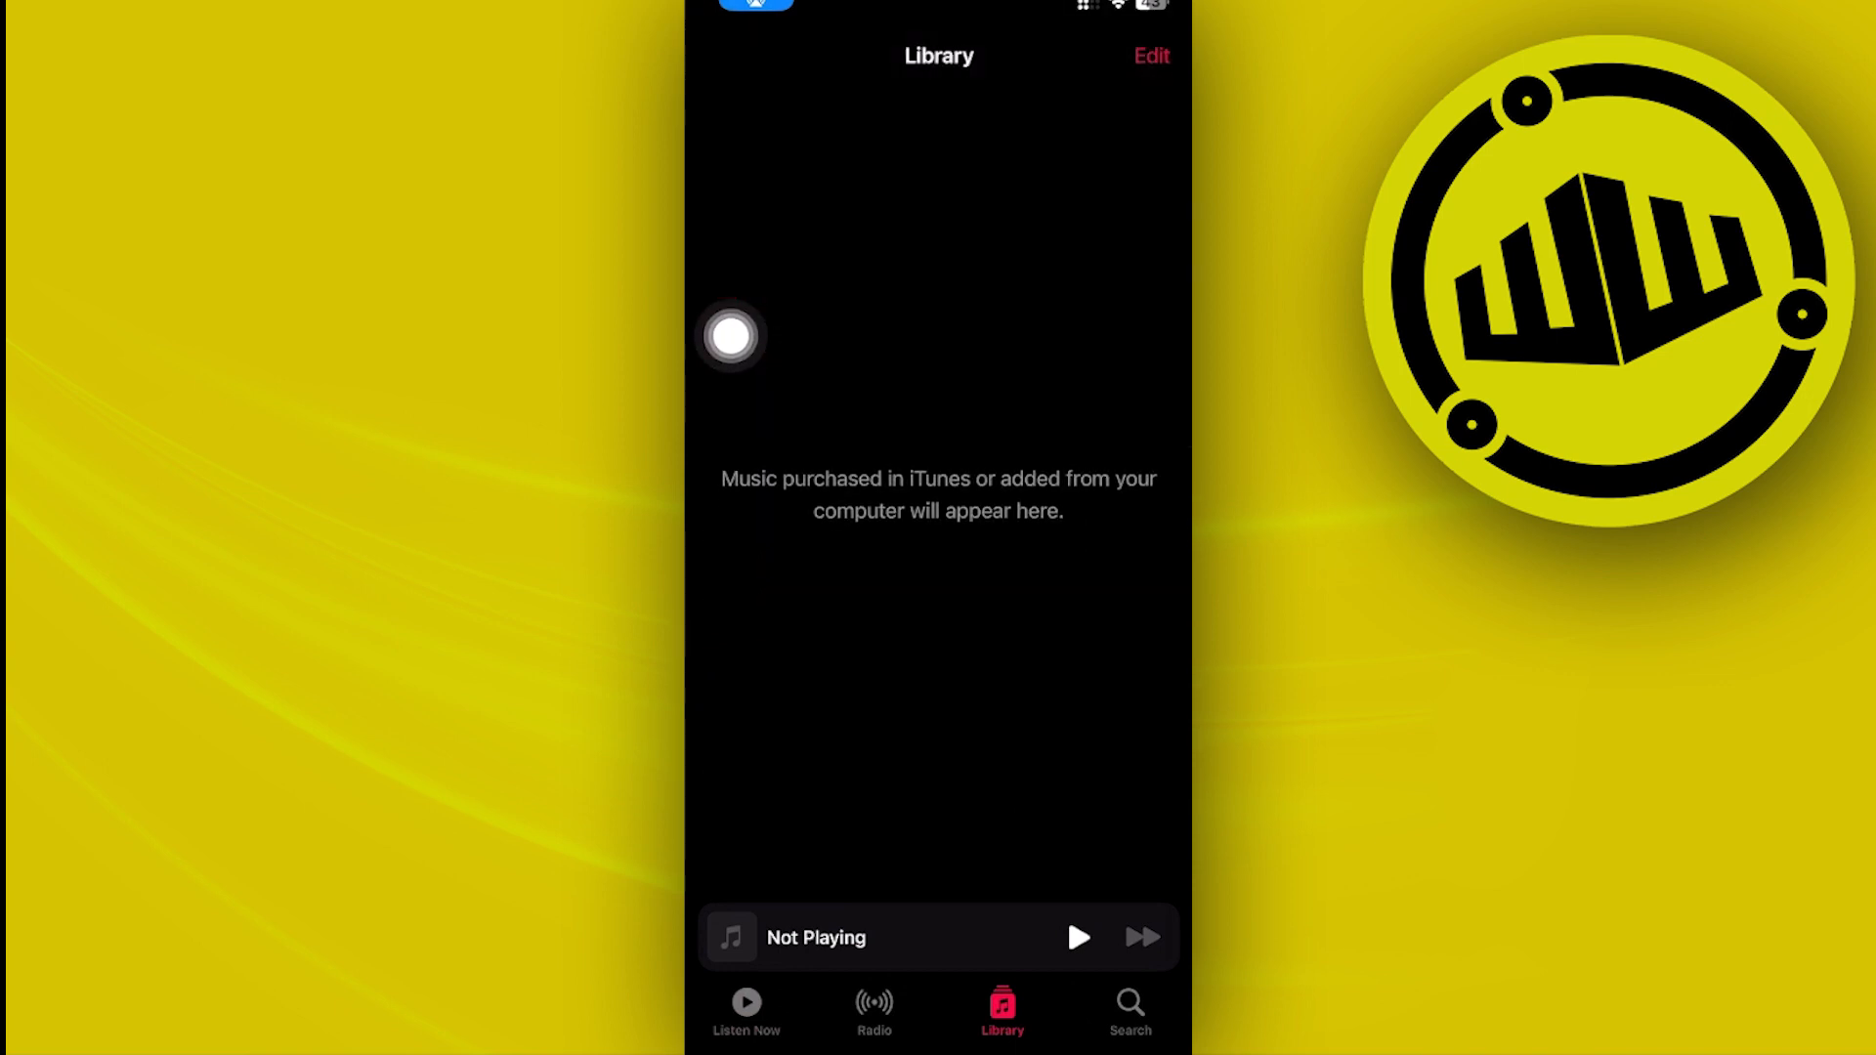
- In Settings, enter the Apple ID name banner page and scroll toward the Sign Out option
{"action": "scroll", "scroll_direction": "down", "scroll_amount": 3}
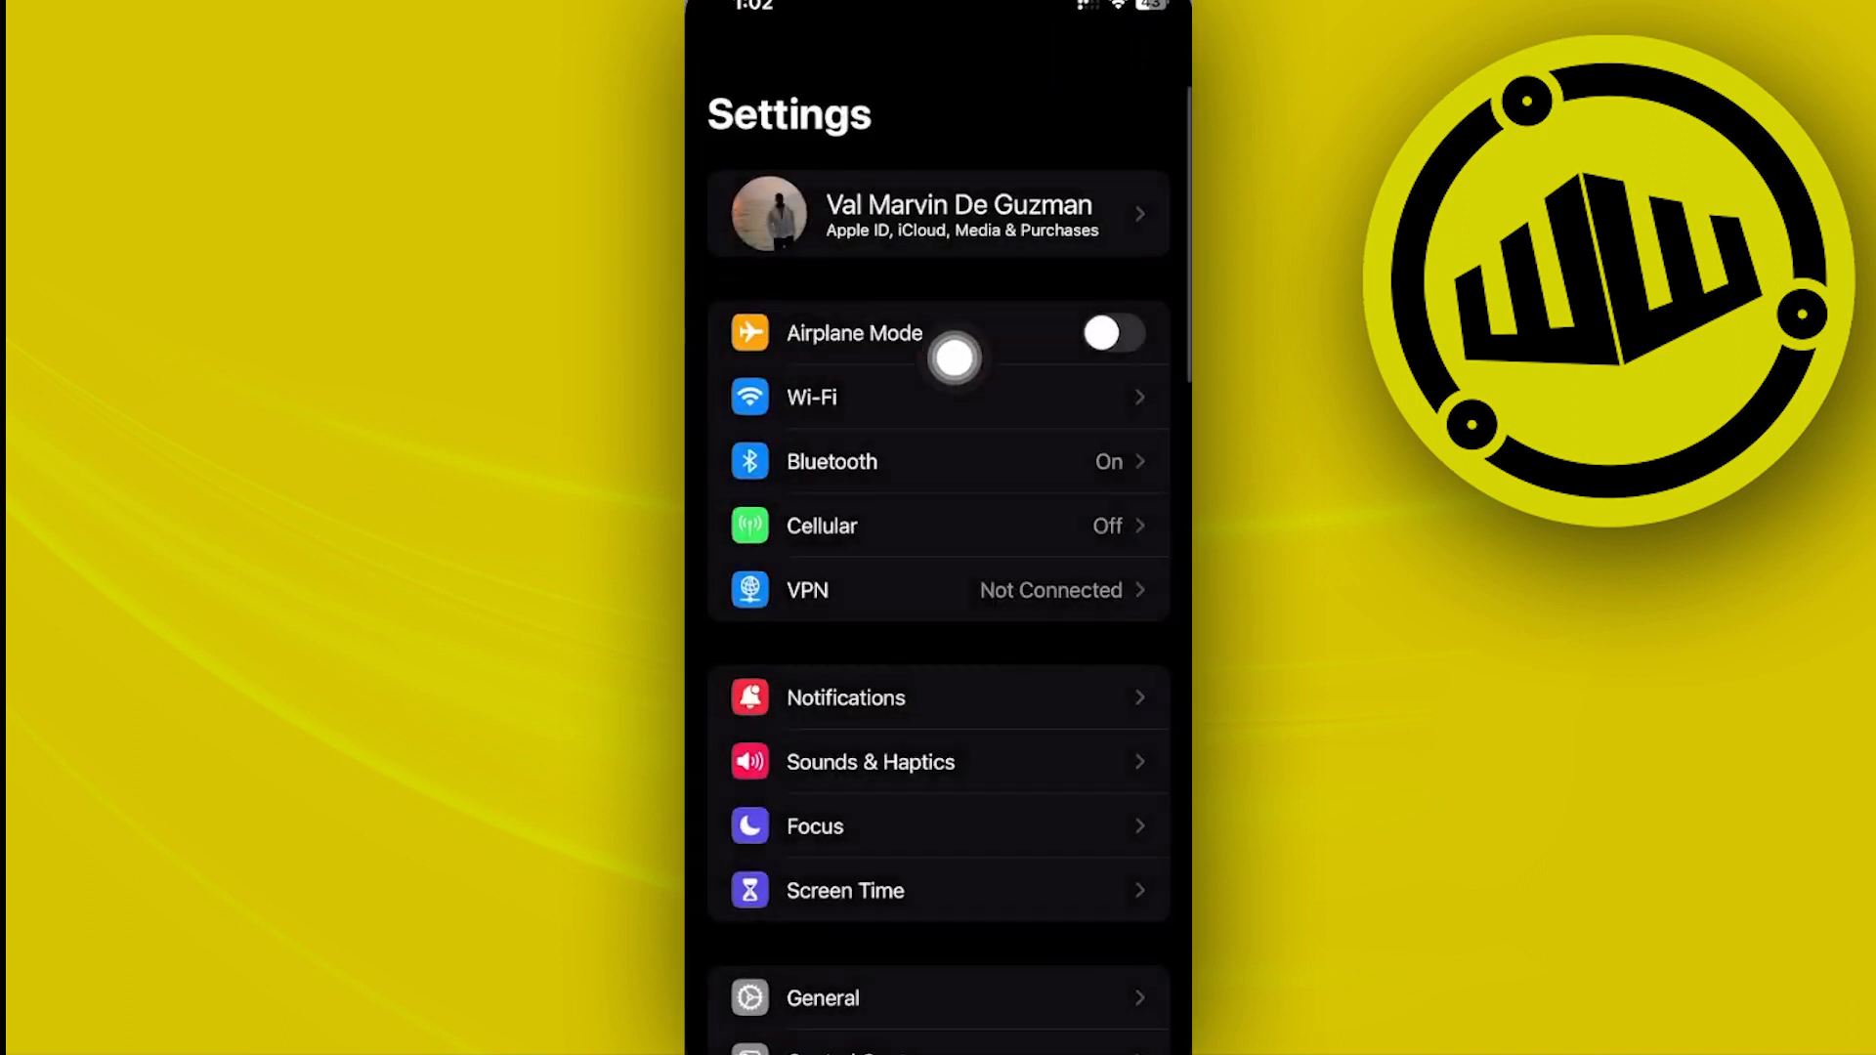
{"action": "left_click", "coordinate": [940, 213]}
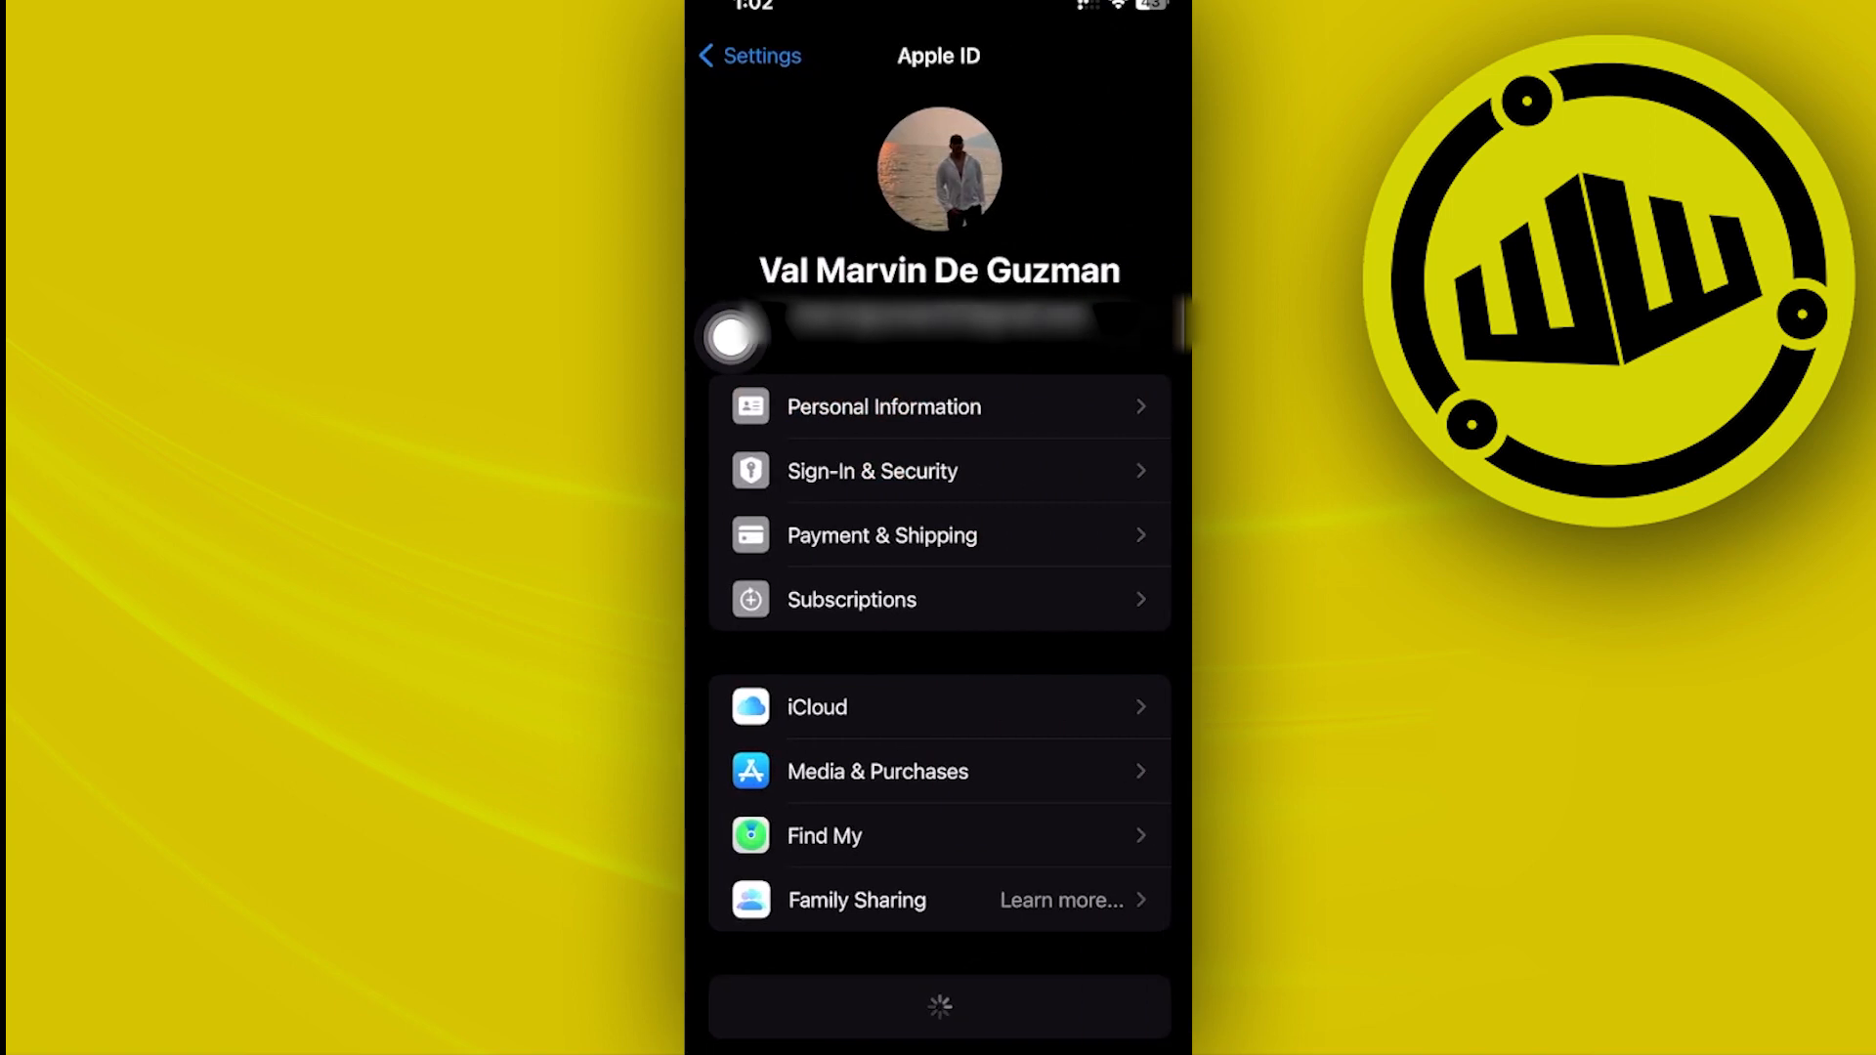
{"action": "scroll", "scroll_direction": "down", "scroll_amount": 3}
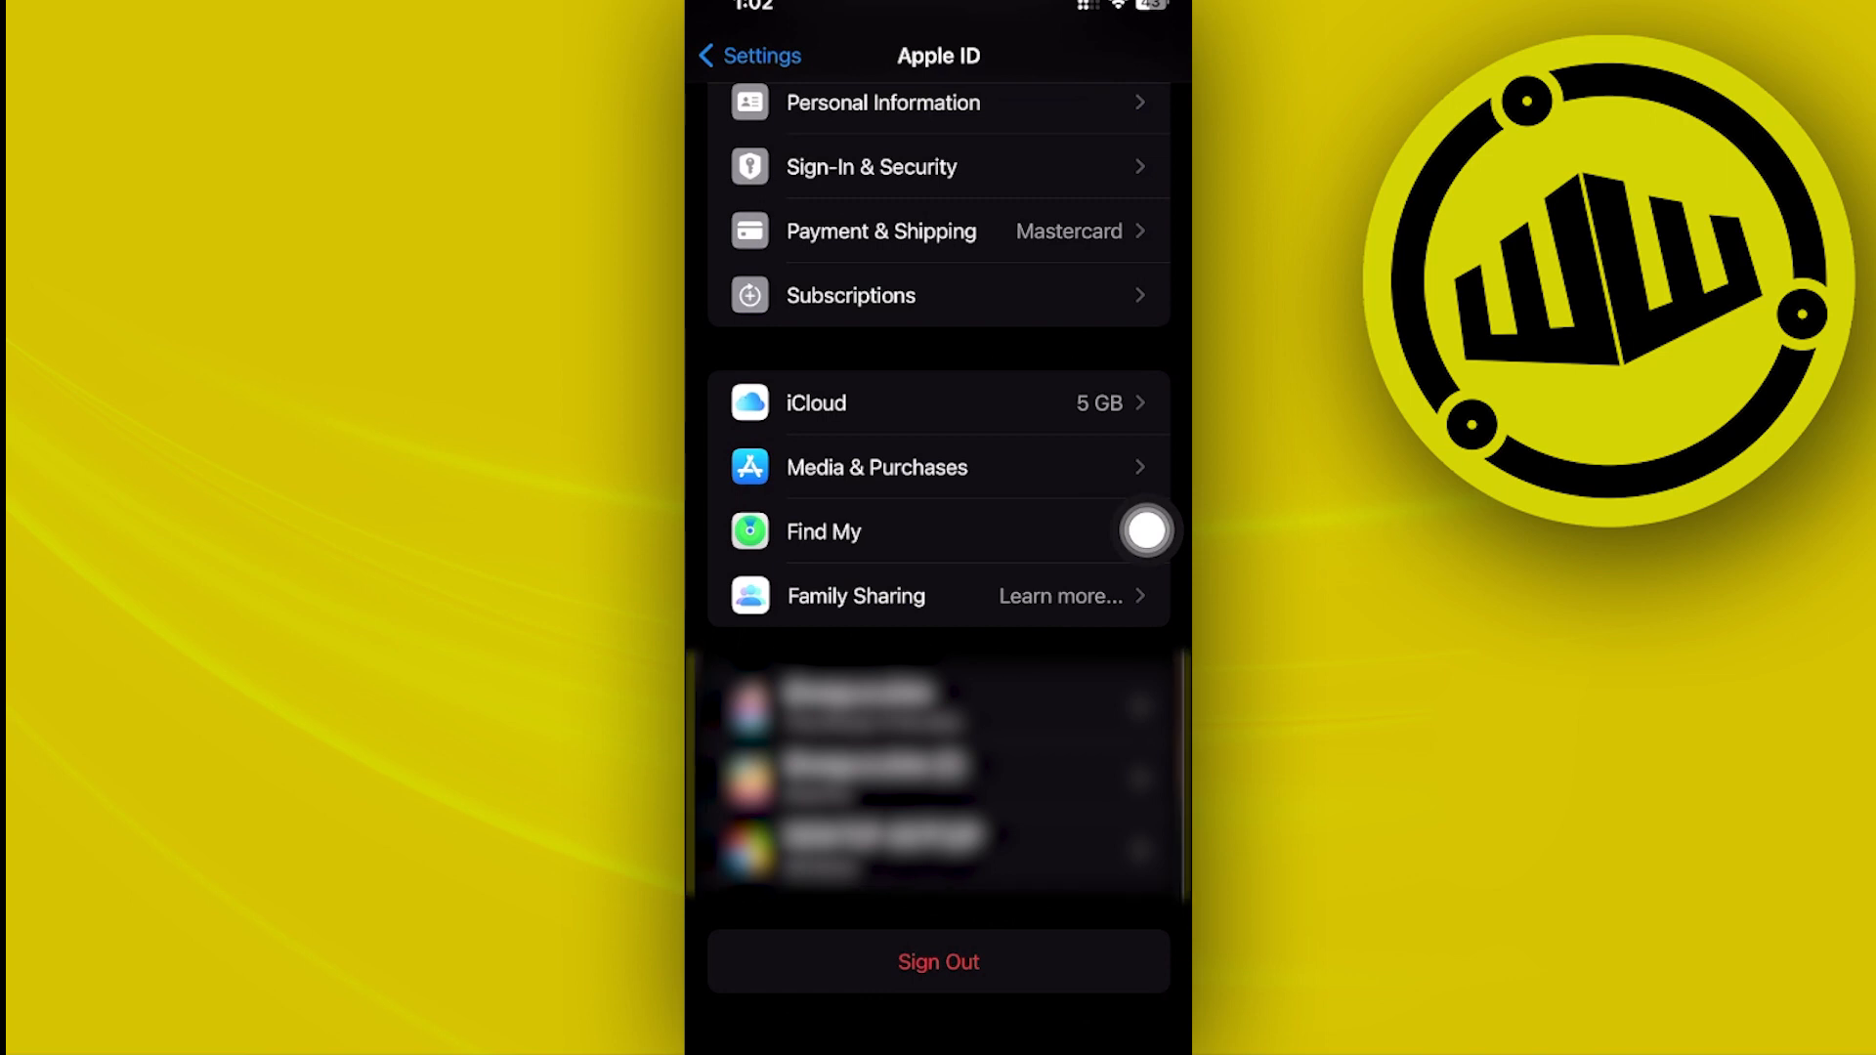
{"action": "left_click", "coordinate": [1143, 529]}
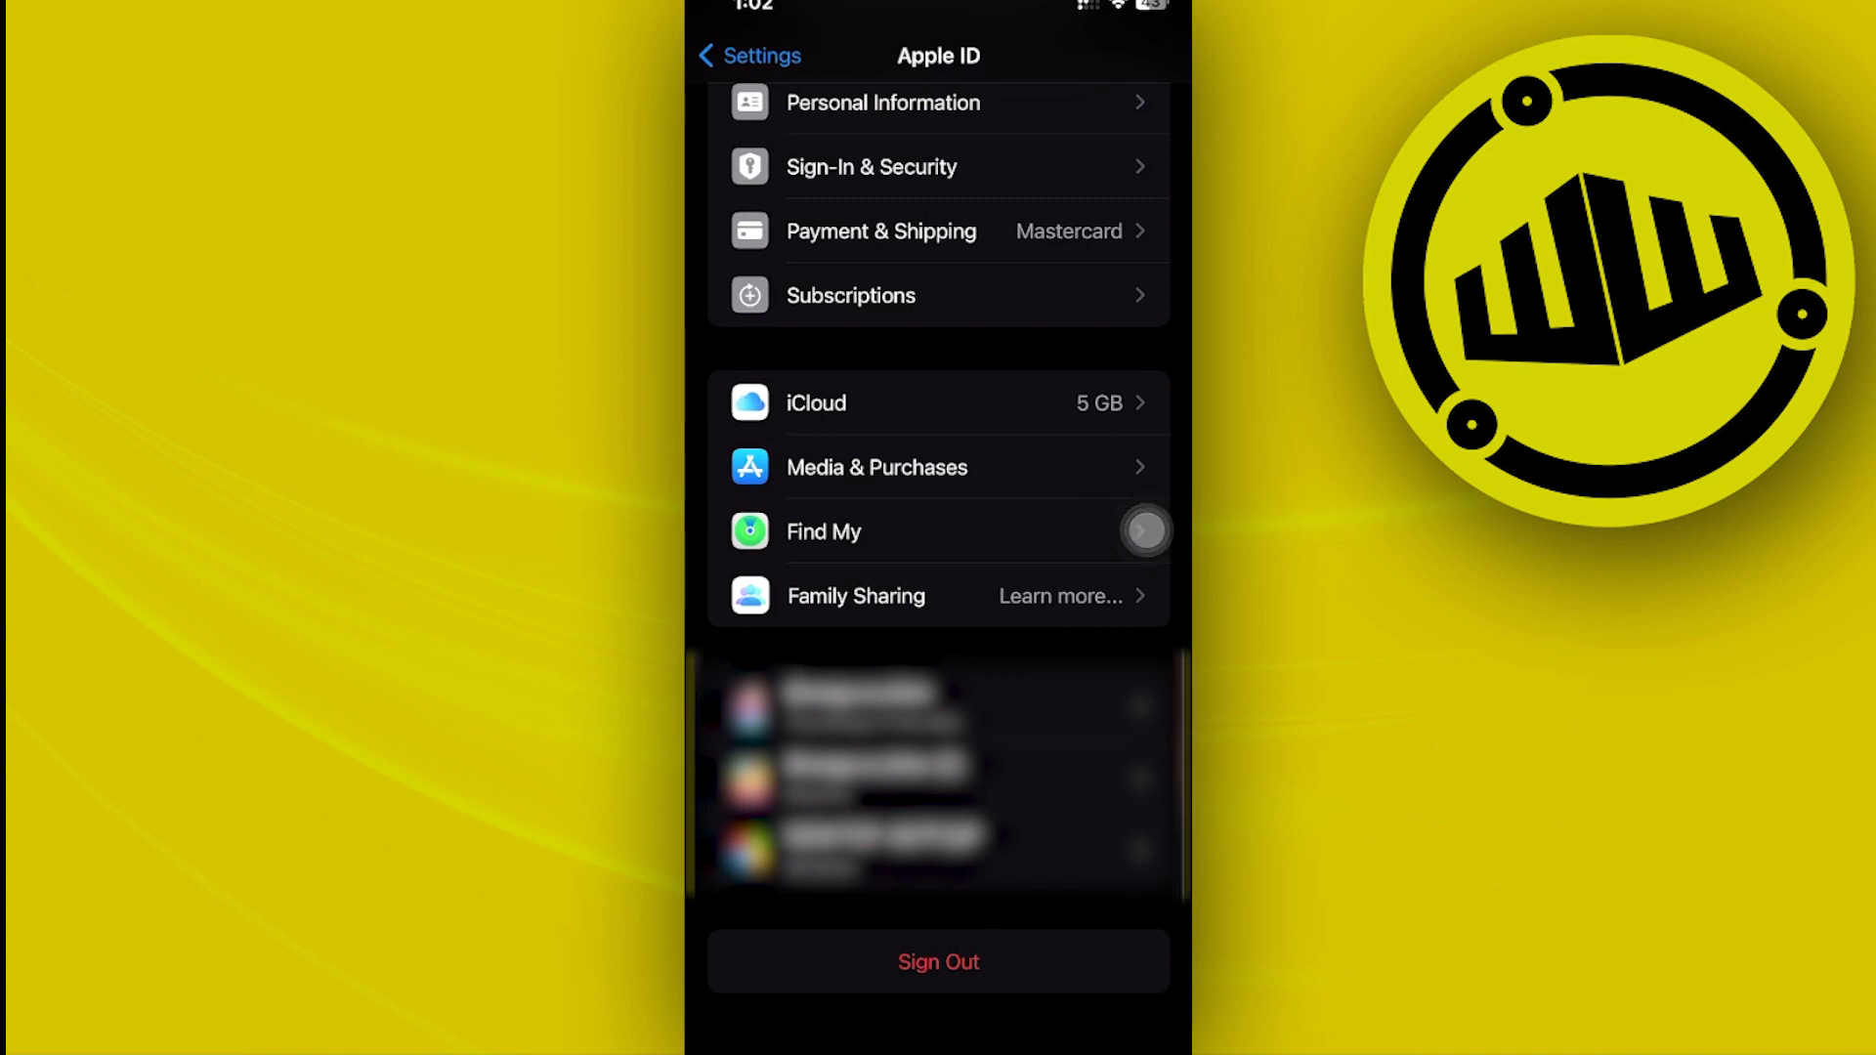